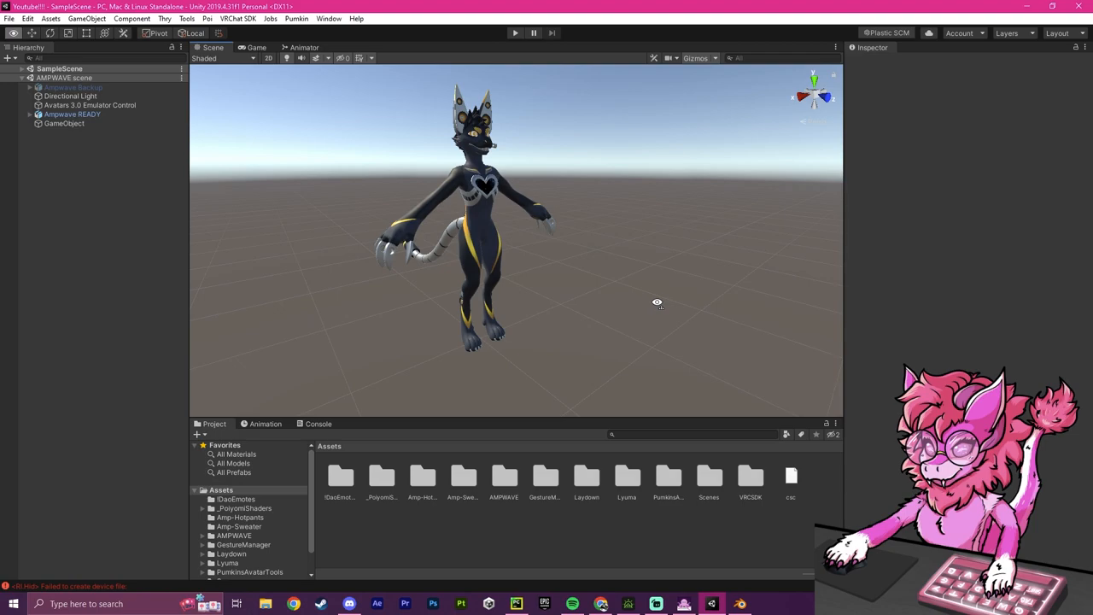
- Orbit the Scene view and expand Ampwave READY's Armature and Hips, briefly opening TailRoot
drag(657, 303, 612, 286)
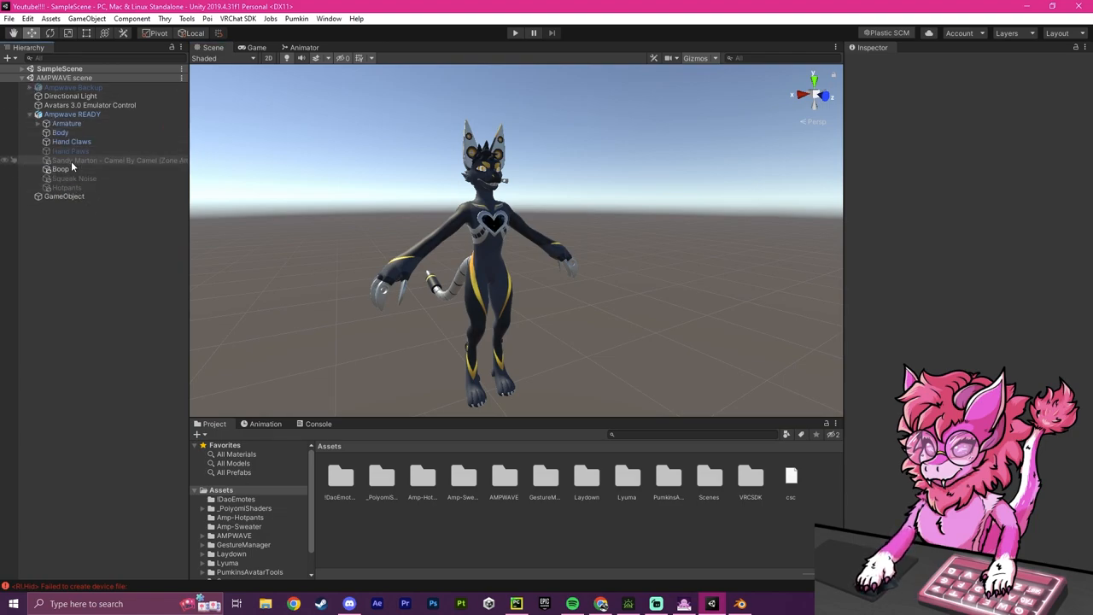
click(38, 123)
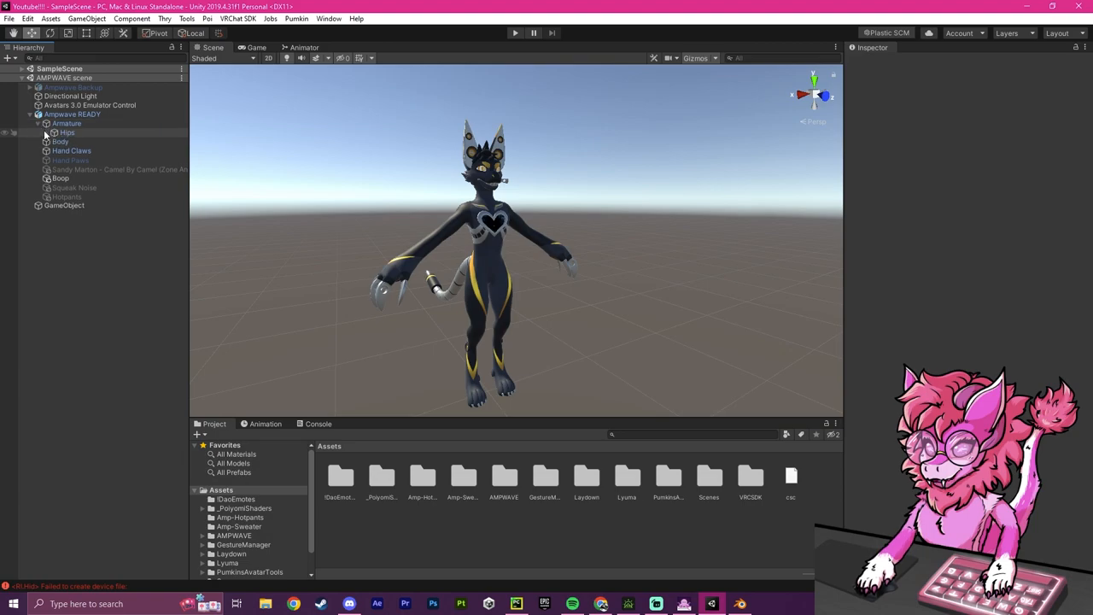
click(53, 132)
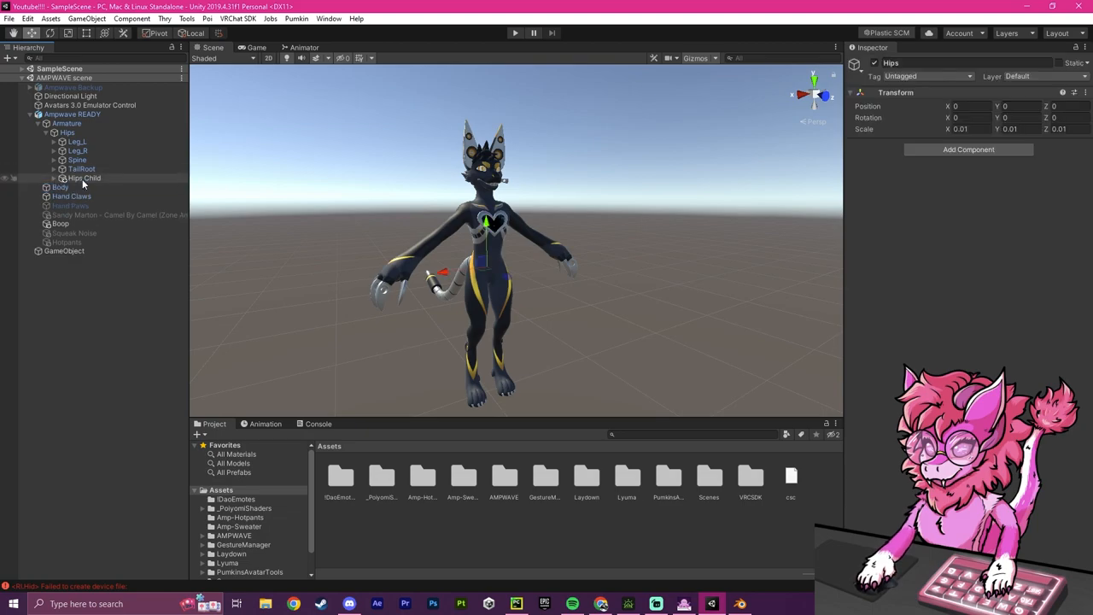
click(54, 169)
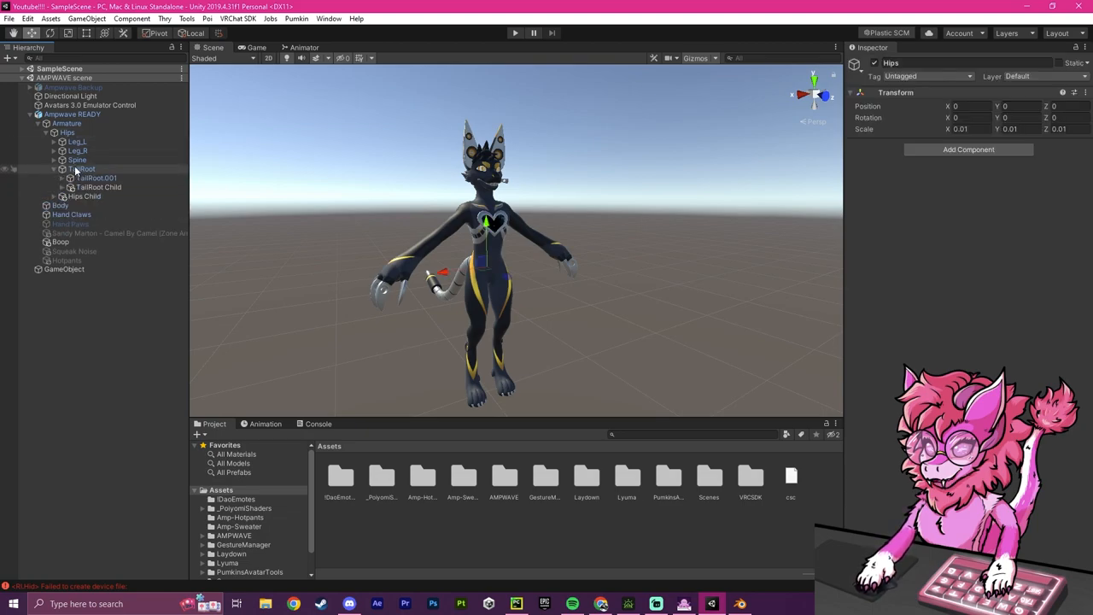
click(63, 168)
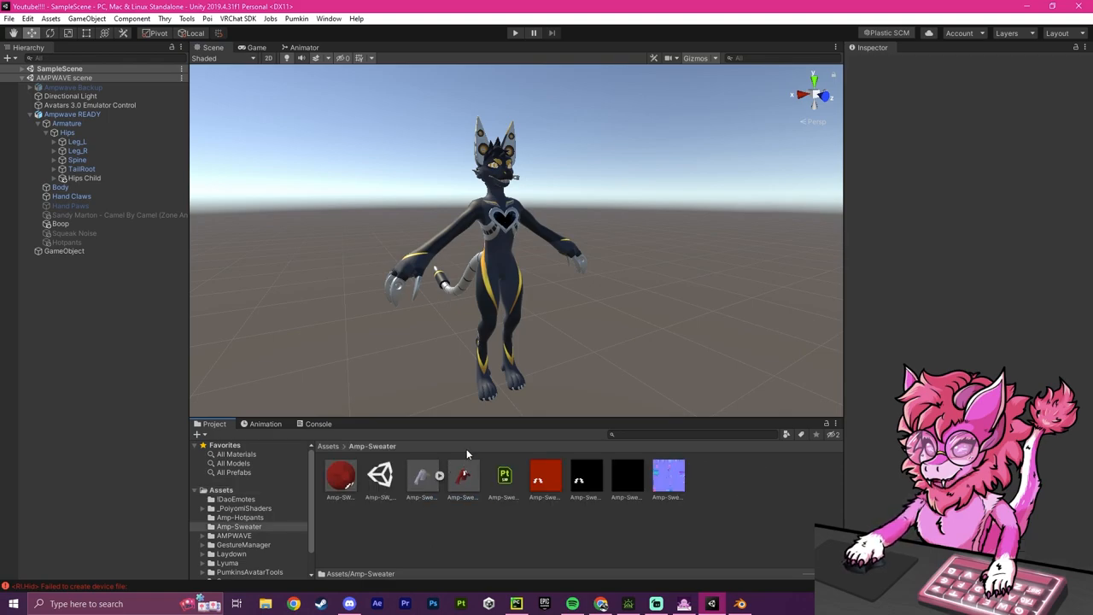
mouse_move(427, 450)
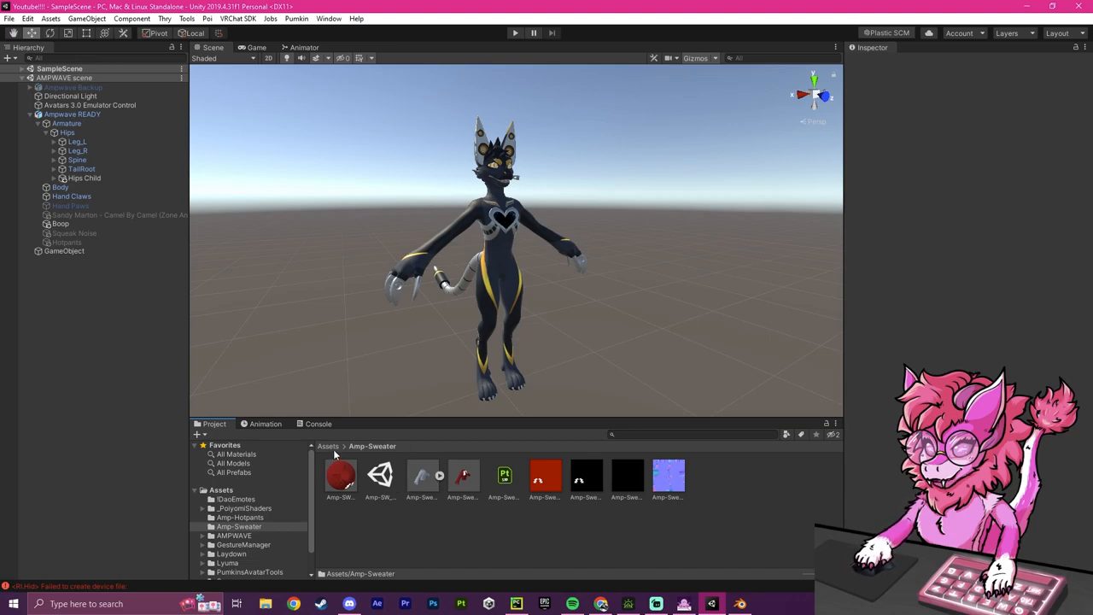
- Return the Project window to the root Assets folder and launch Blender
click(328, 446)
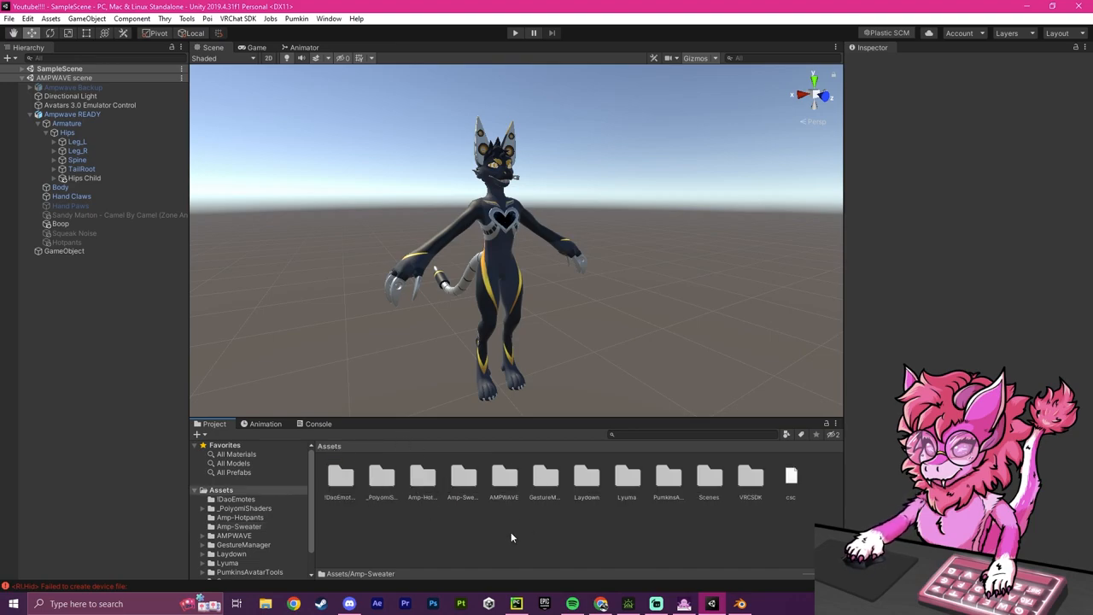
double_click(503, 476)
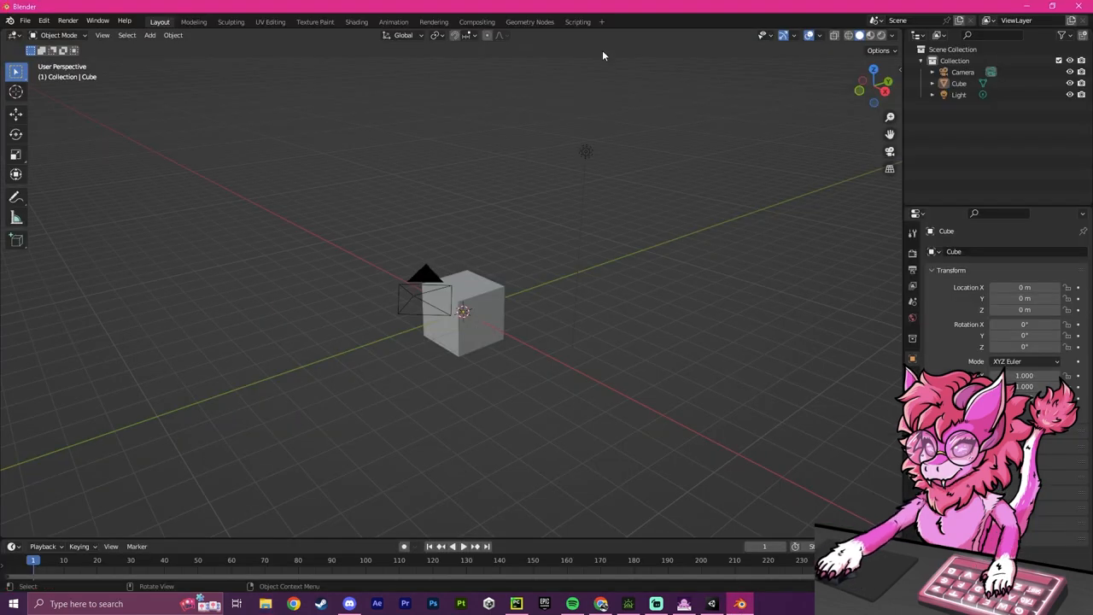
- Delete Blender's default cube, camera and light, then browse the FBX importer to Assets/AMPWAVE
click(962, 72)
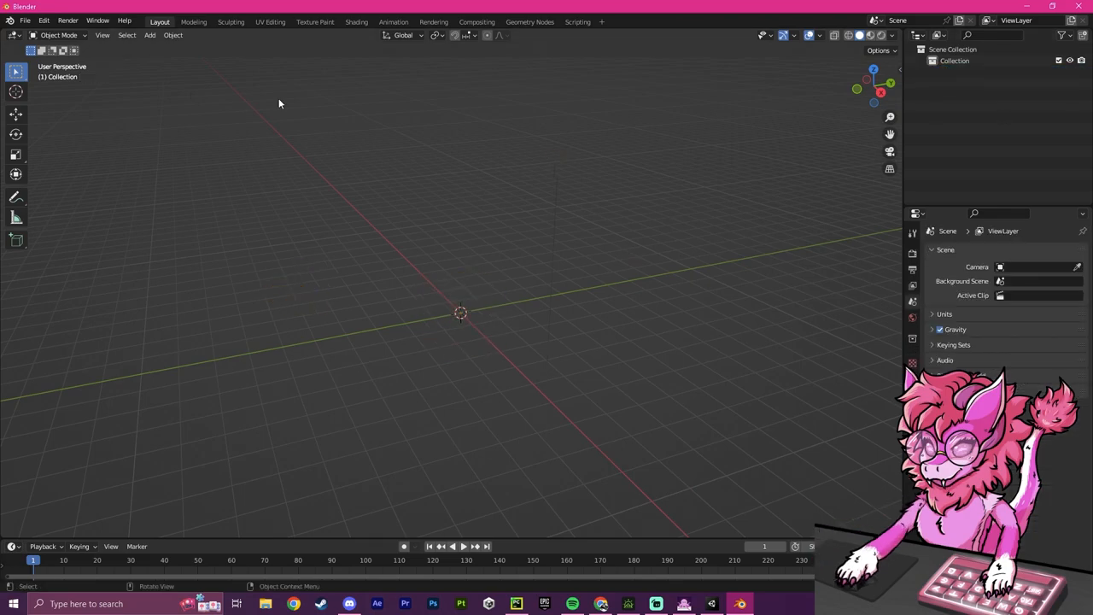
click(25, 20)
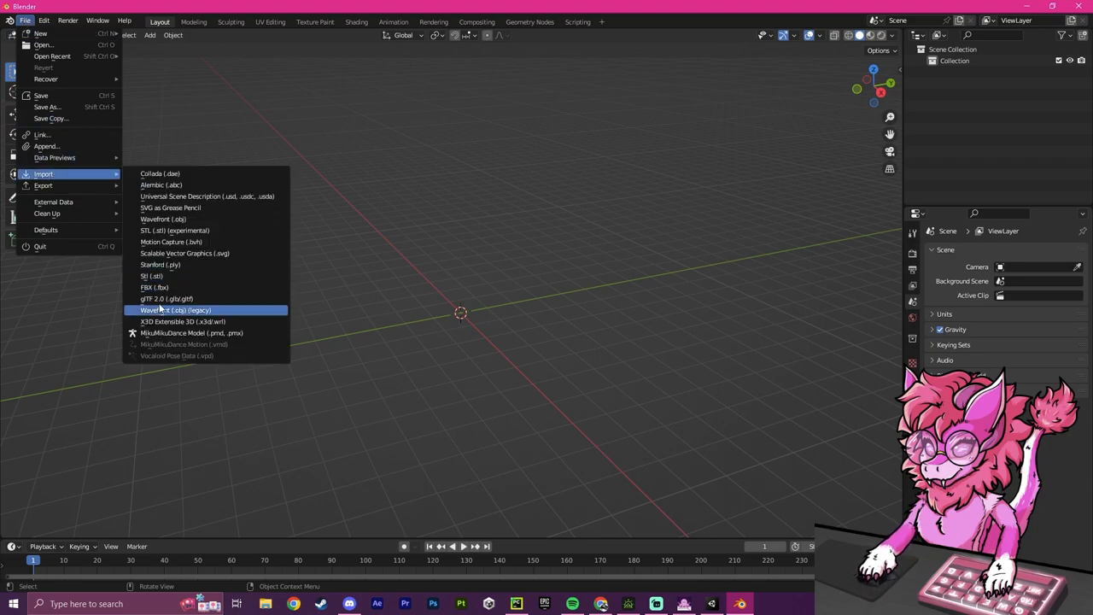
click(154, 287)
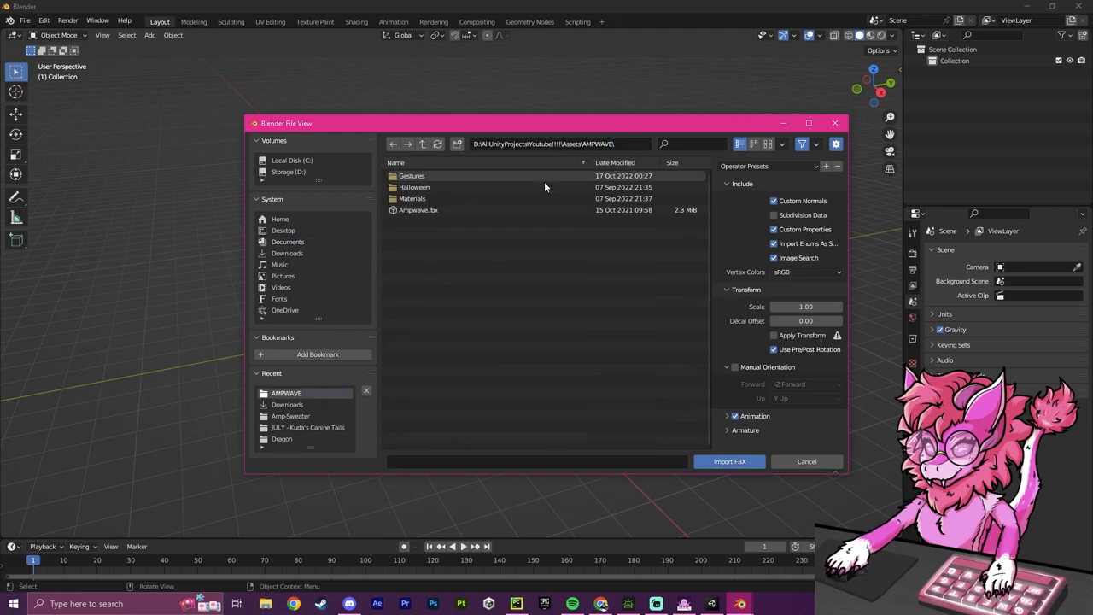
click(419, 209)
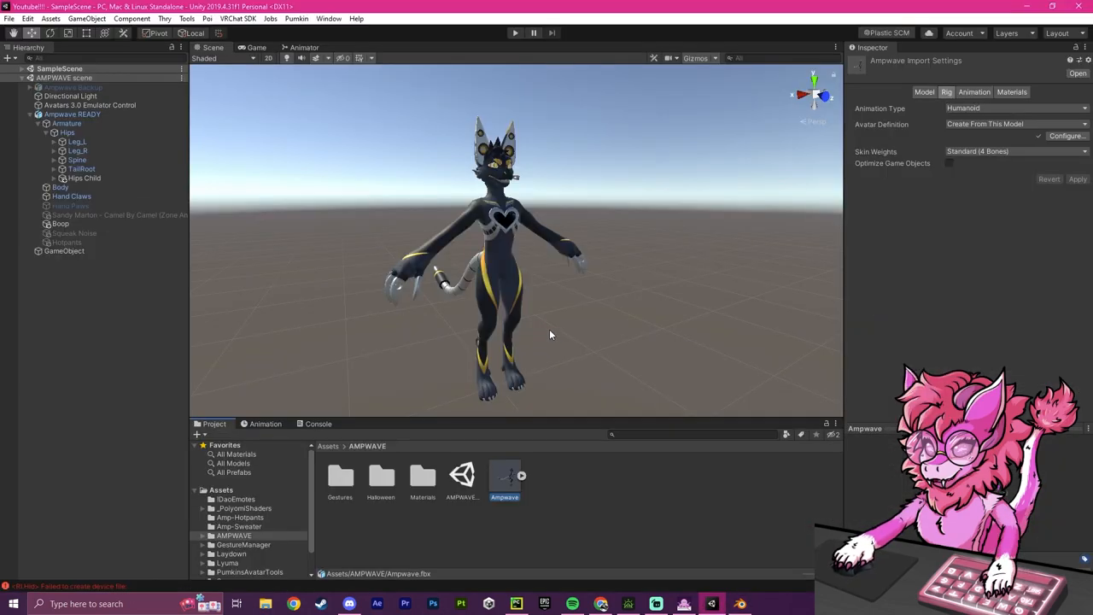
- Reveal the Amp-Sweater folder in File Explorer to locate Amp-Sweater.fbx
click(328, 445)
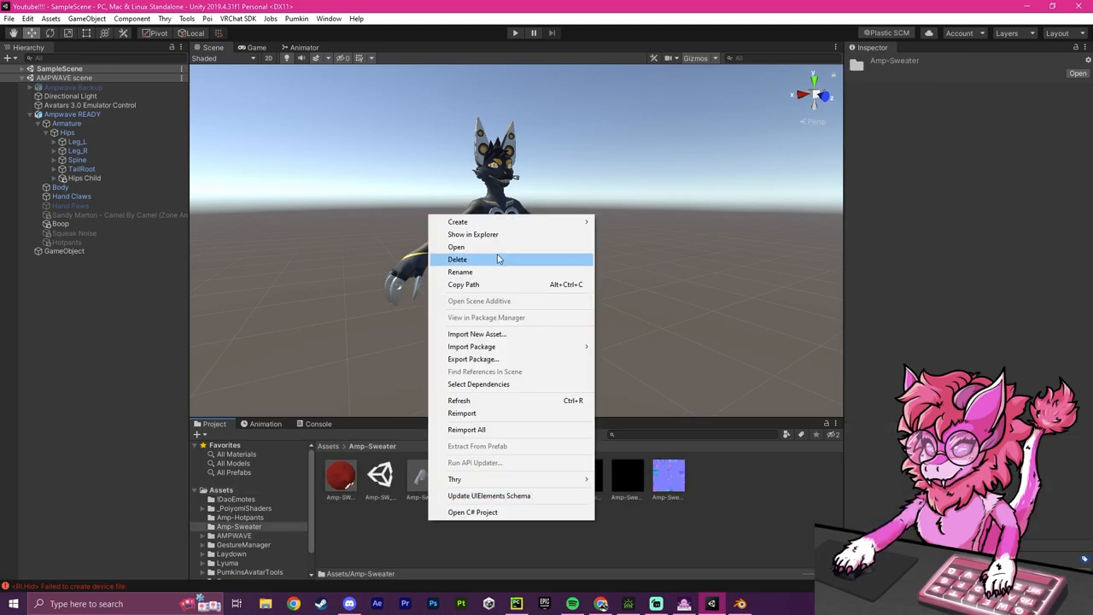
click(472, 234)
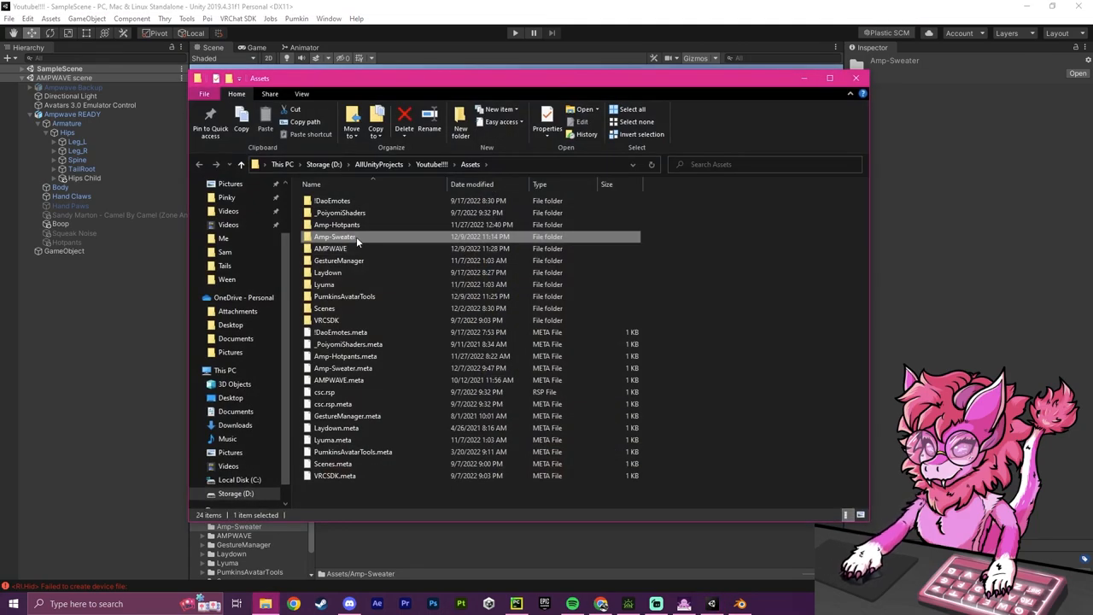
double_click(335, 237)
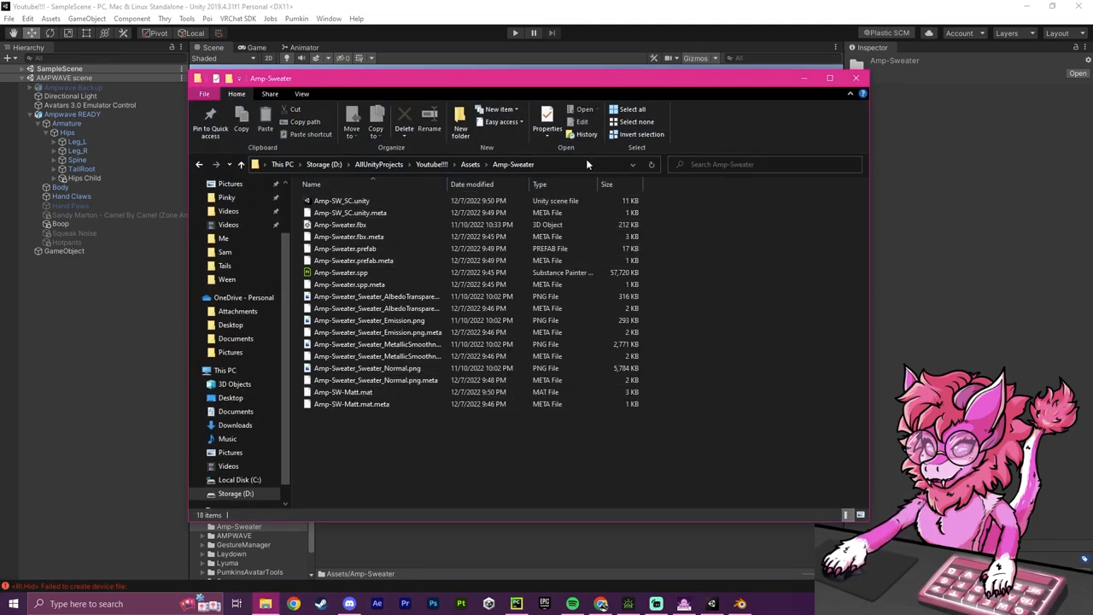
click(856, 78)
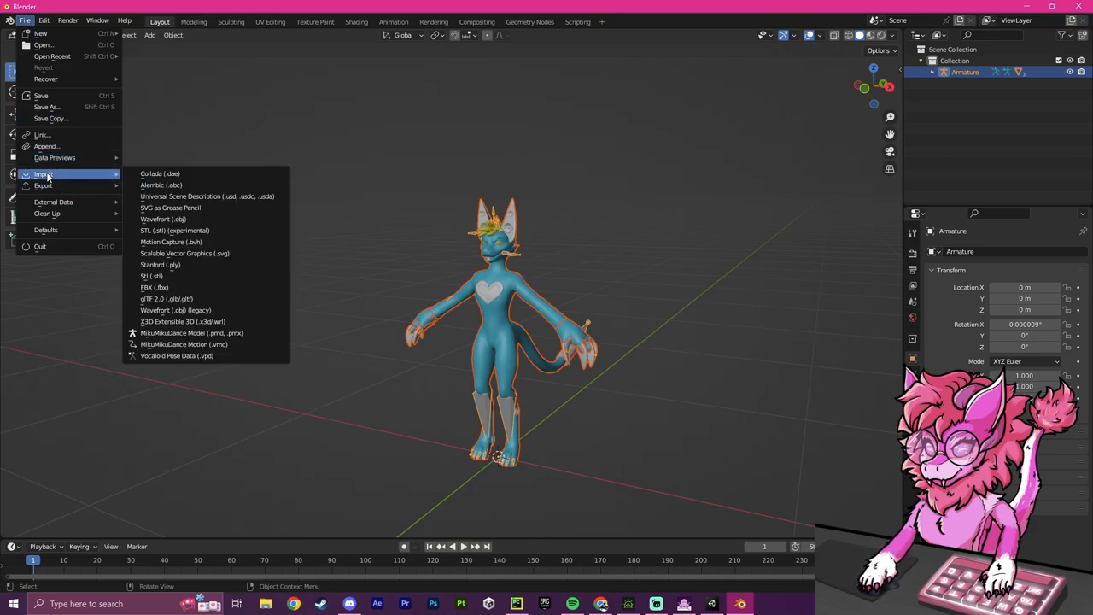
- Import Amp-Sweater.fbx from the Amp-Sweater folder into the Blender scene
click(154, 287)
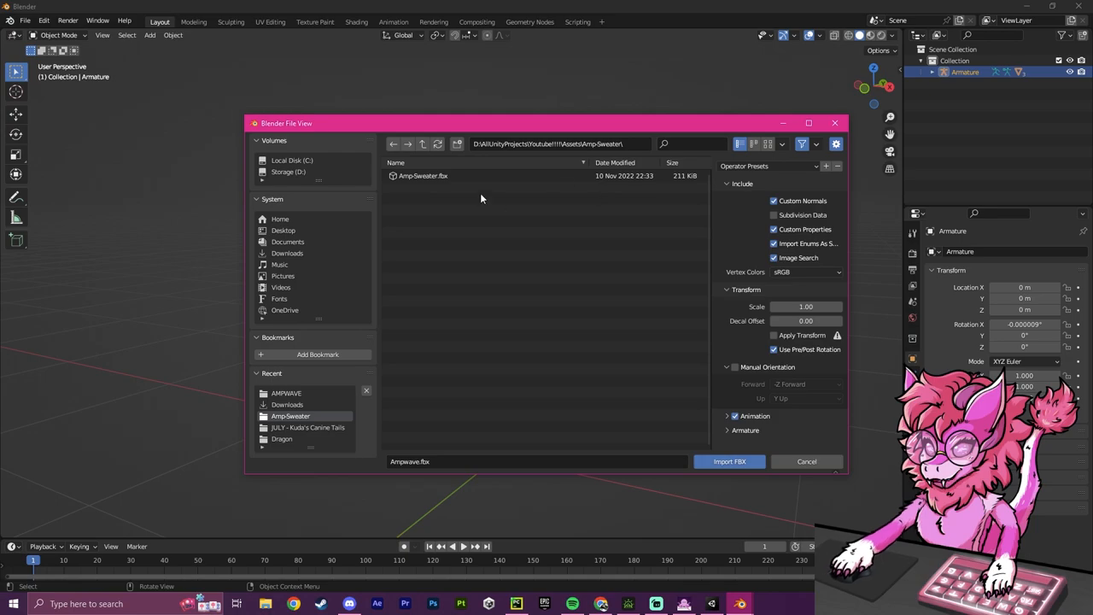
click(422, 175)
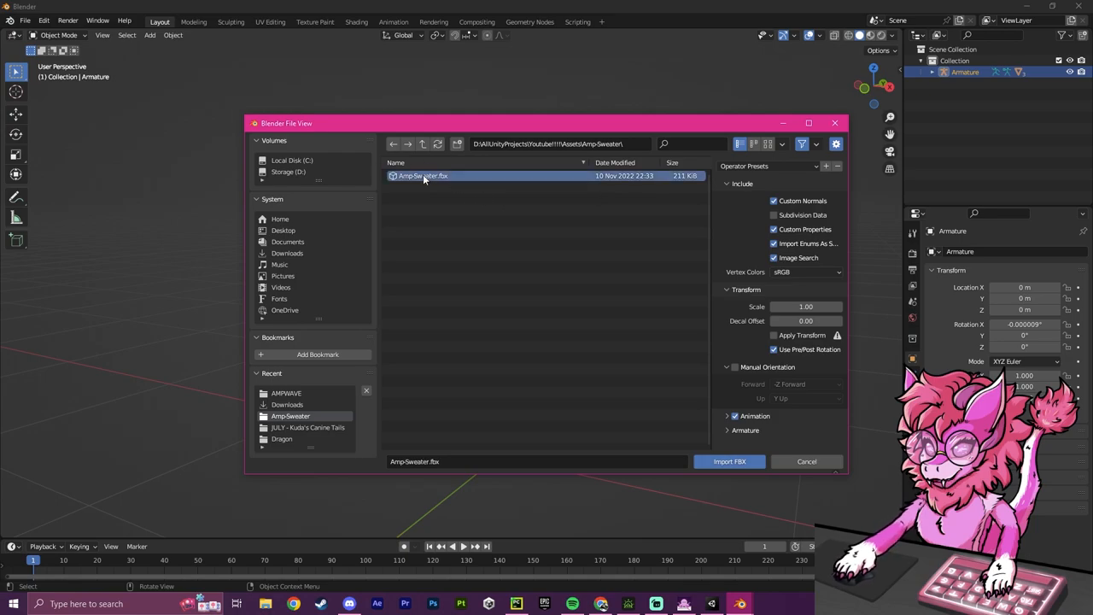
click(729, 461)
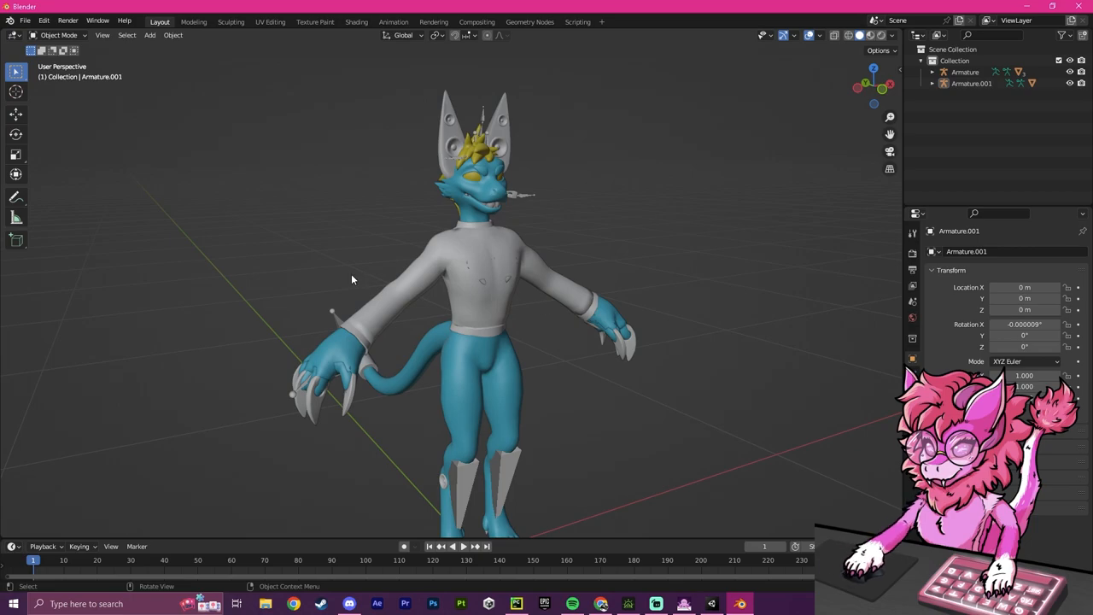
mouse_move(467, 285)
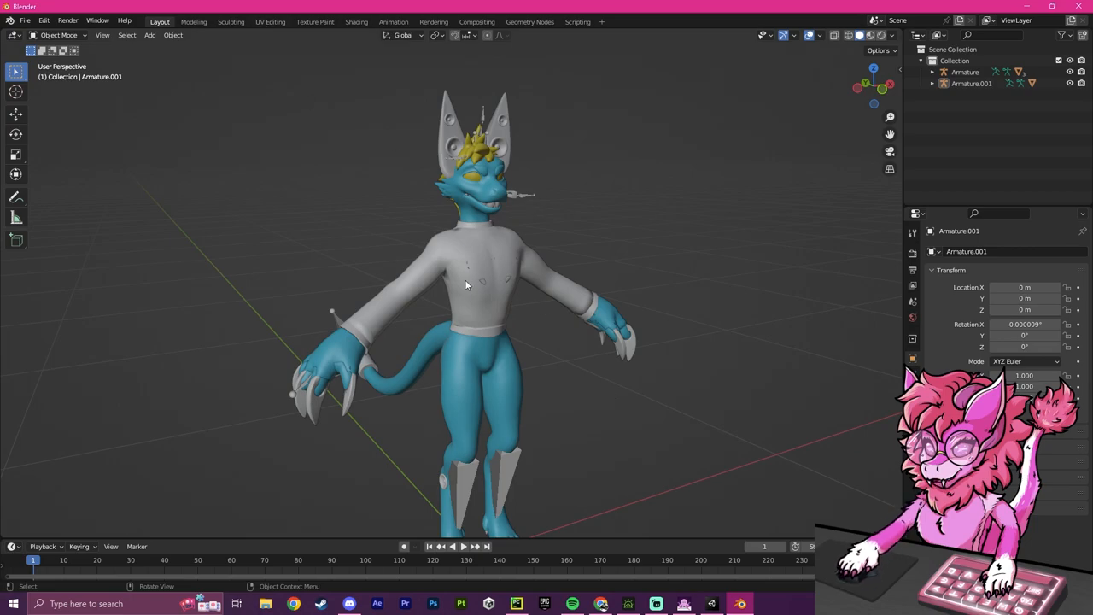
- Go to the Cats Blender Plugin repository and view its 0.19.0 release page
click(293, 604)
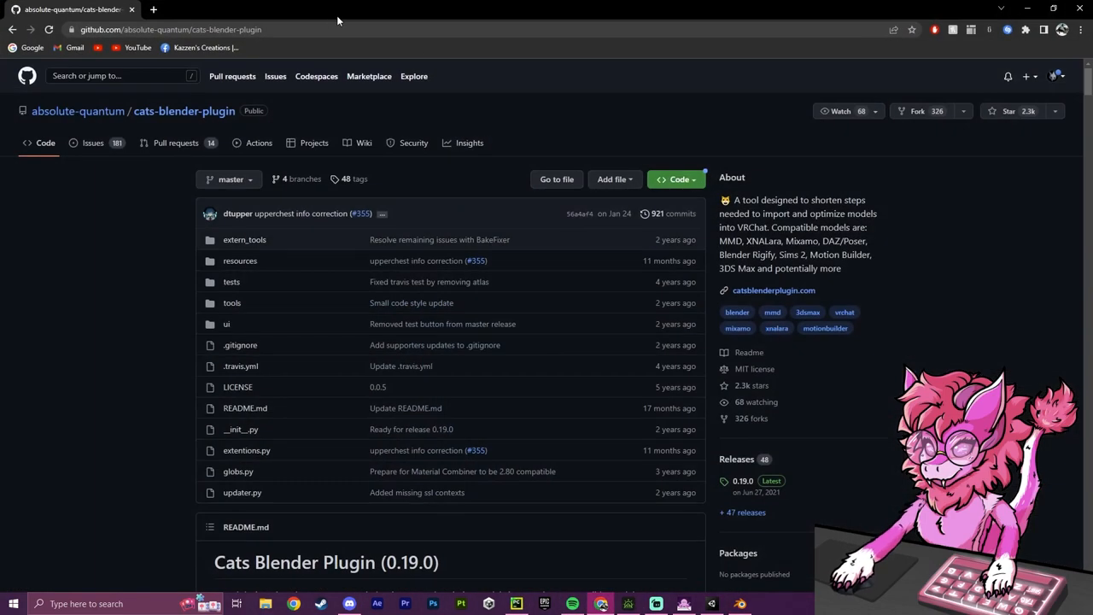
mouse_move(441, 328)
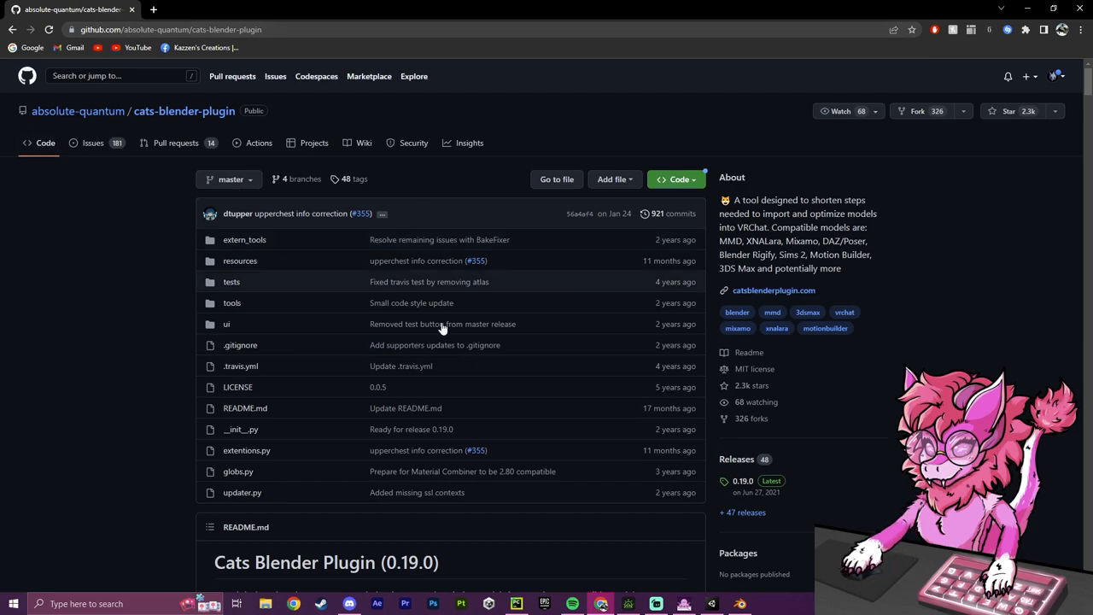
mouse_move(742, 481)
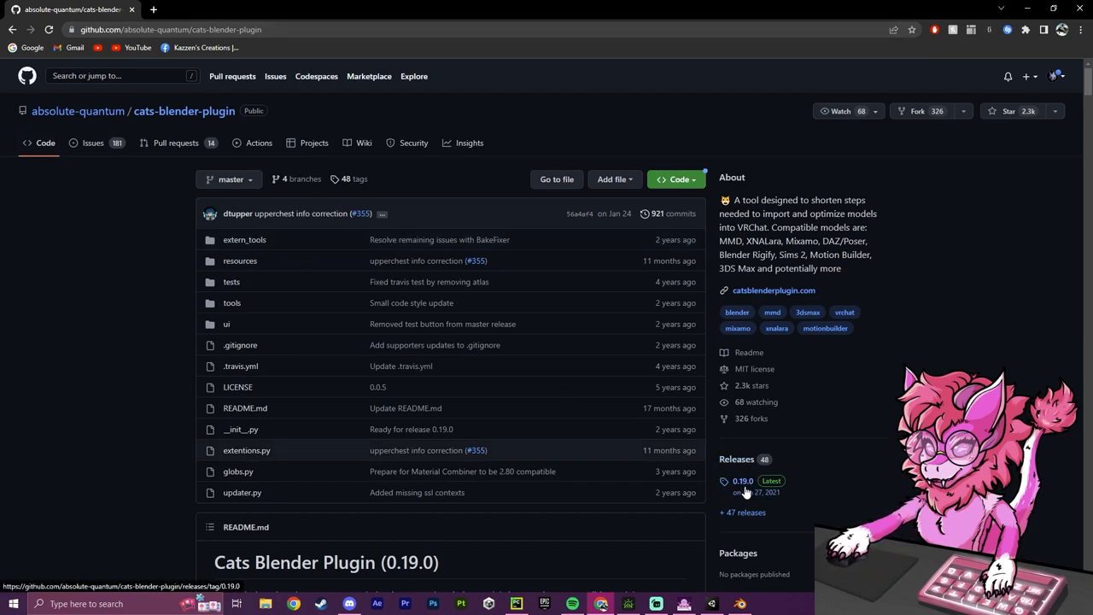
click(742, 480)
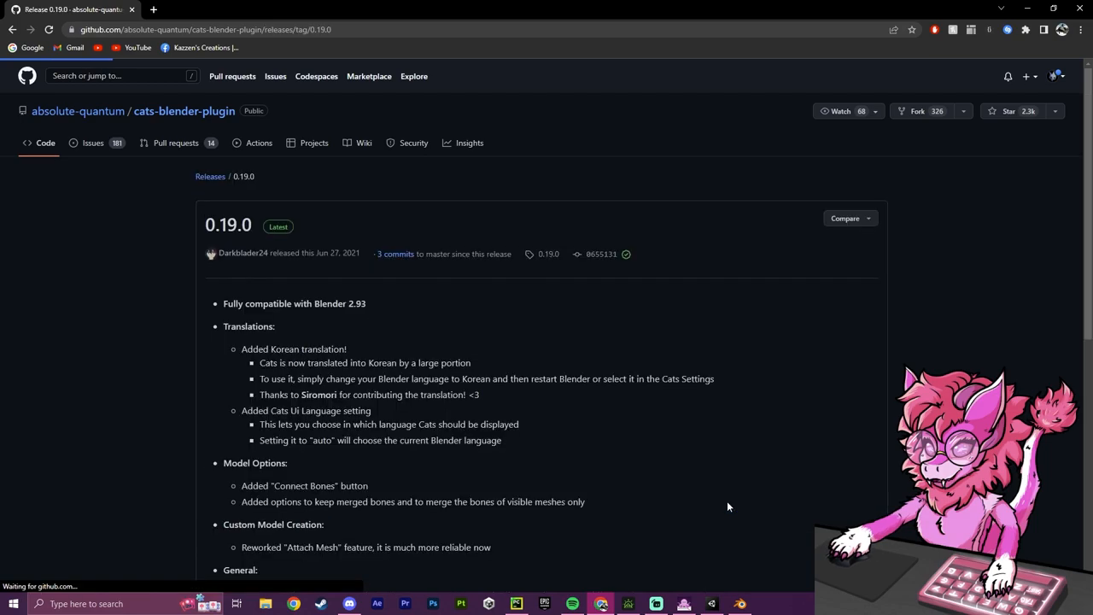
scroll(down, 3)
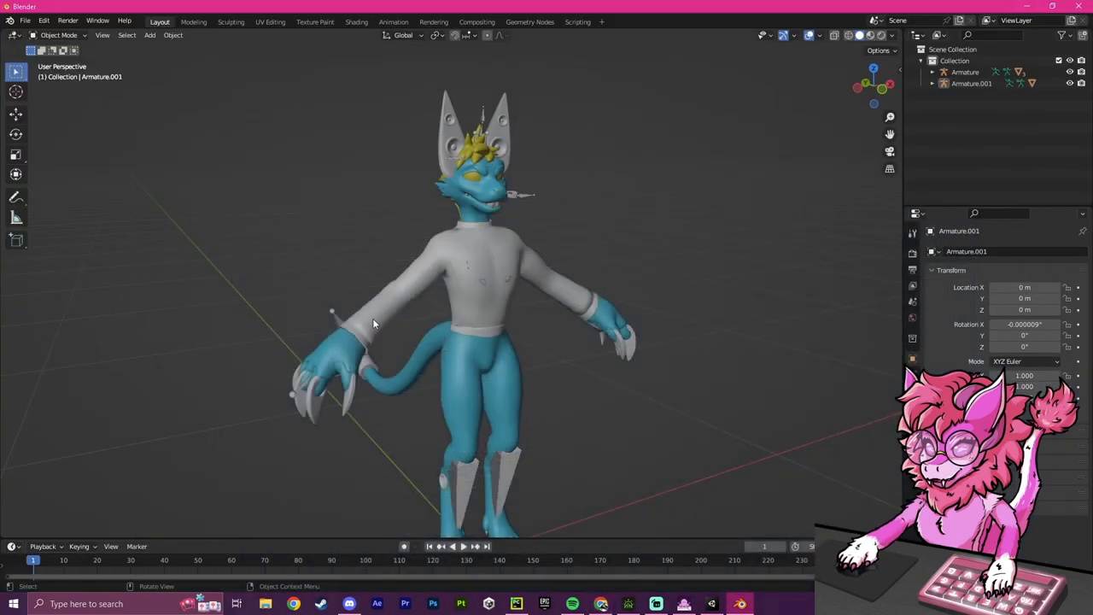
- Confirm in Preferences > Add-ons that Cats Blender Plugin is installed, then close Preferences
click(44, 21)
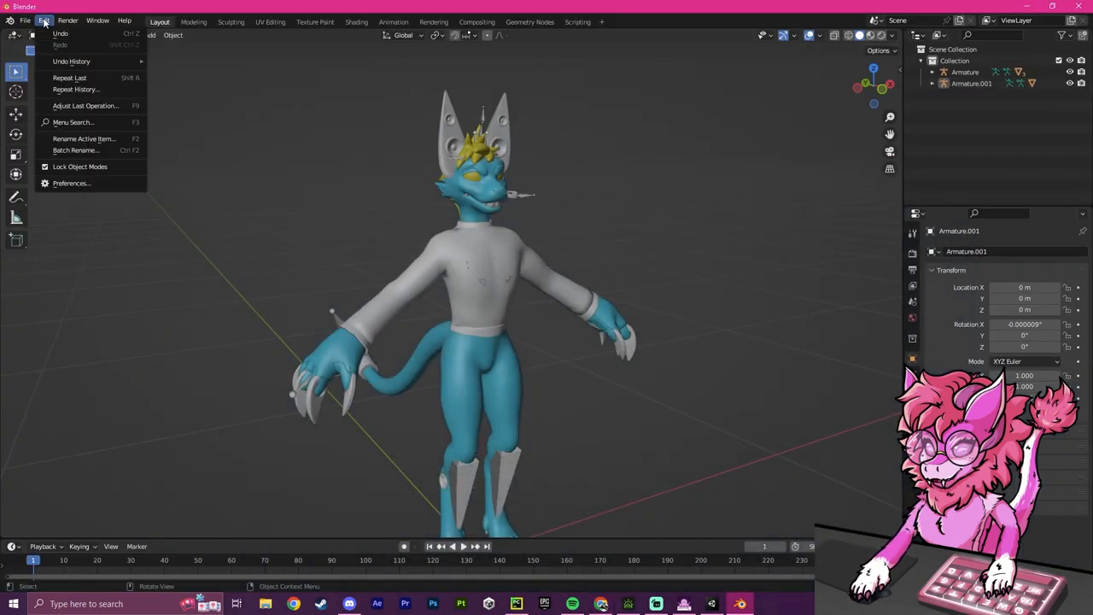
click(71, 183)
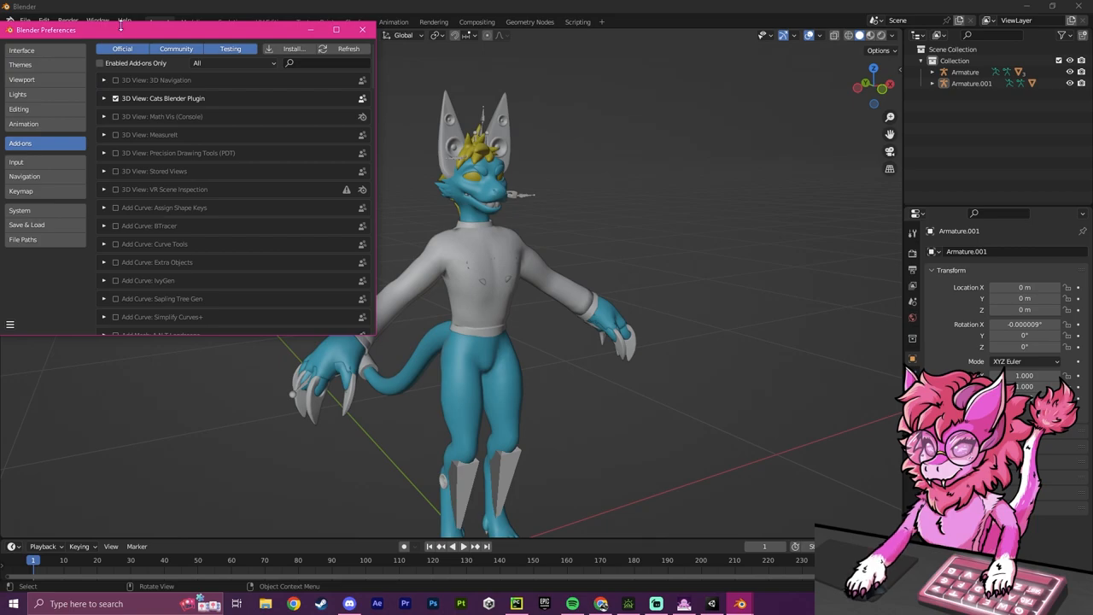
drag(46, 30, 359, 161)
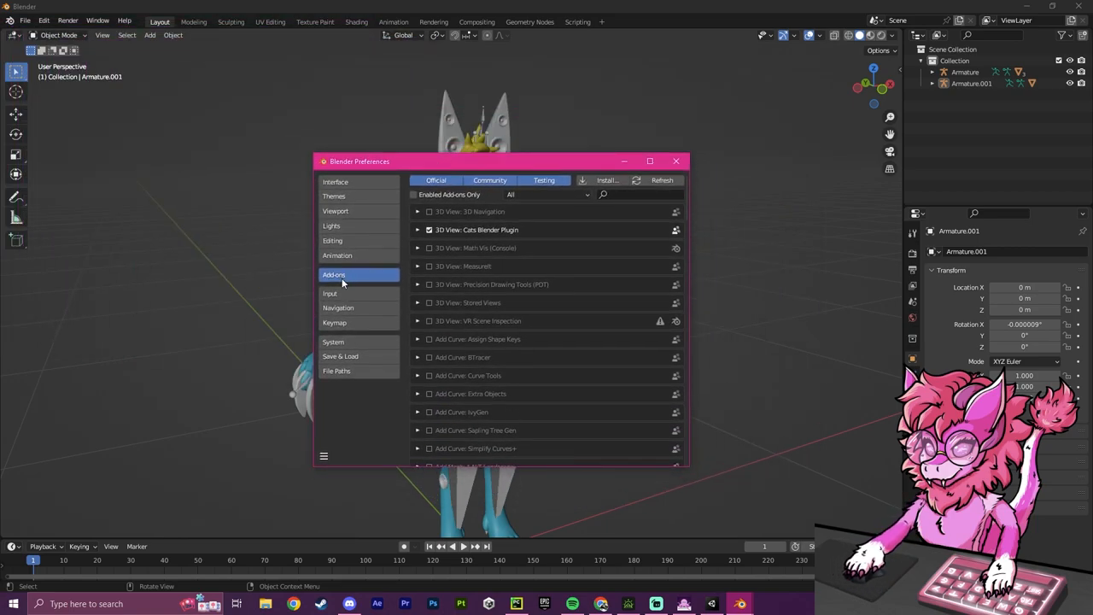
mouse_move(607, 180)
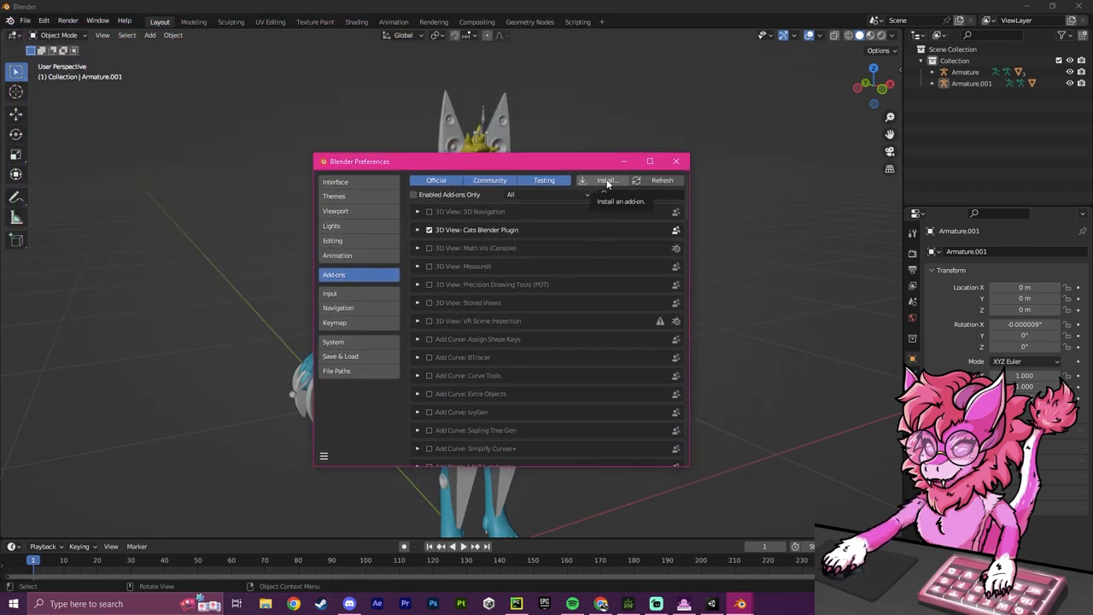
click(606, 180)
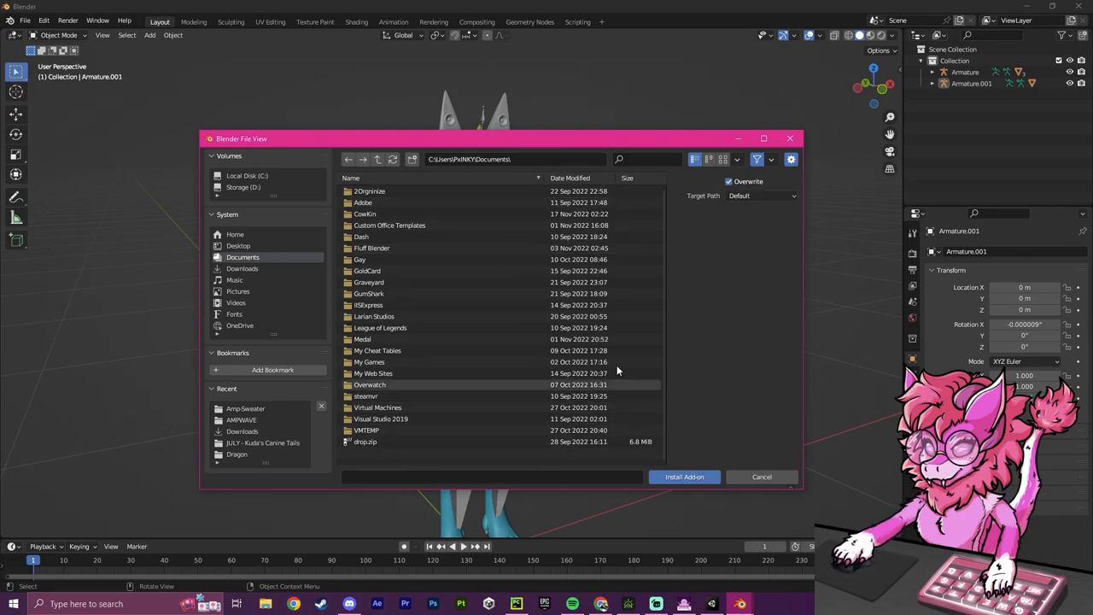
mouse_move(606, 400)
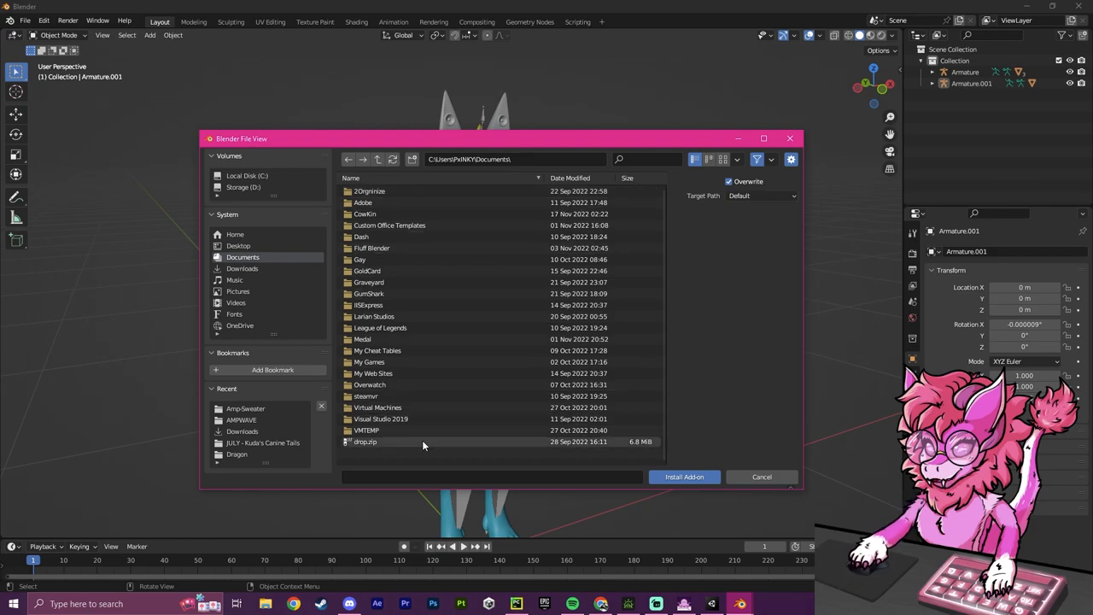
mouse_move(383, 447)
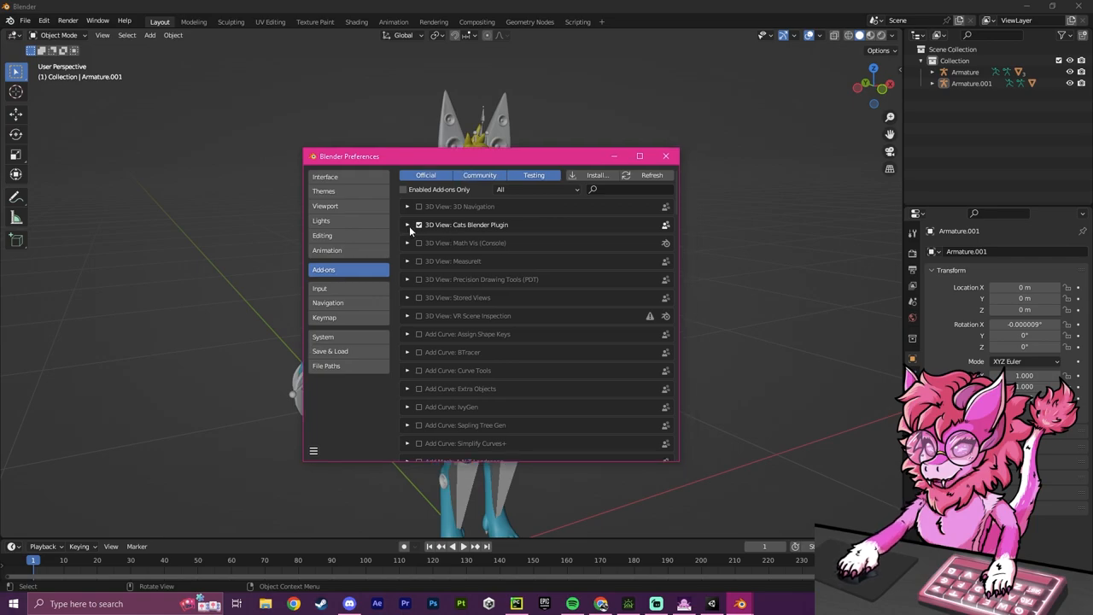
click(407, 223)
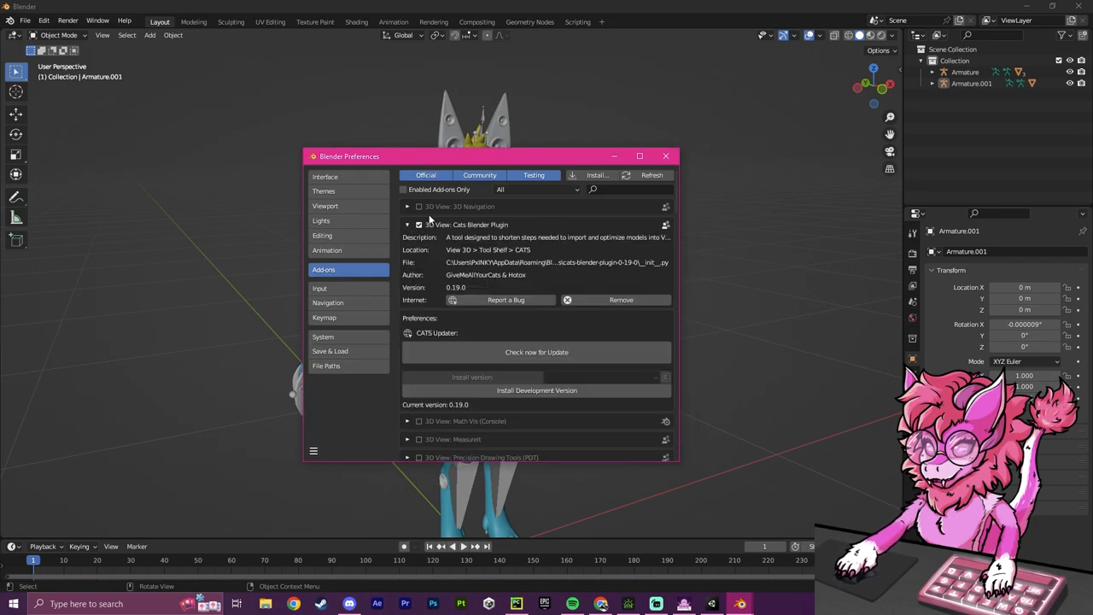
mouse_move(666, 157)
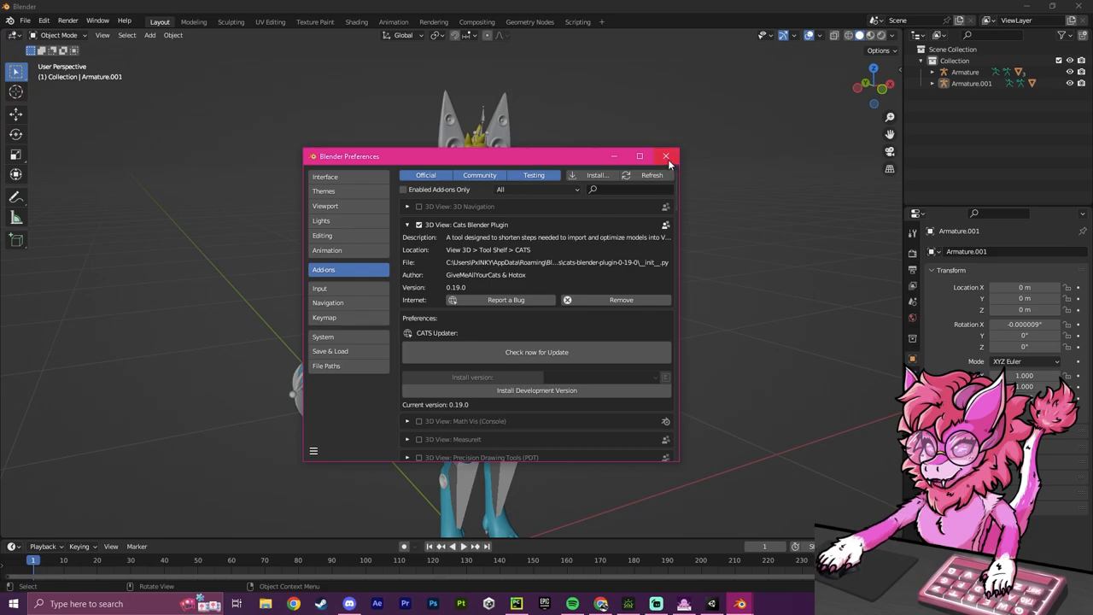
click(666, 156)
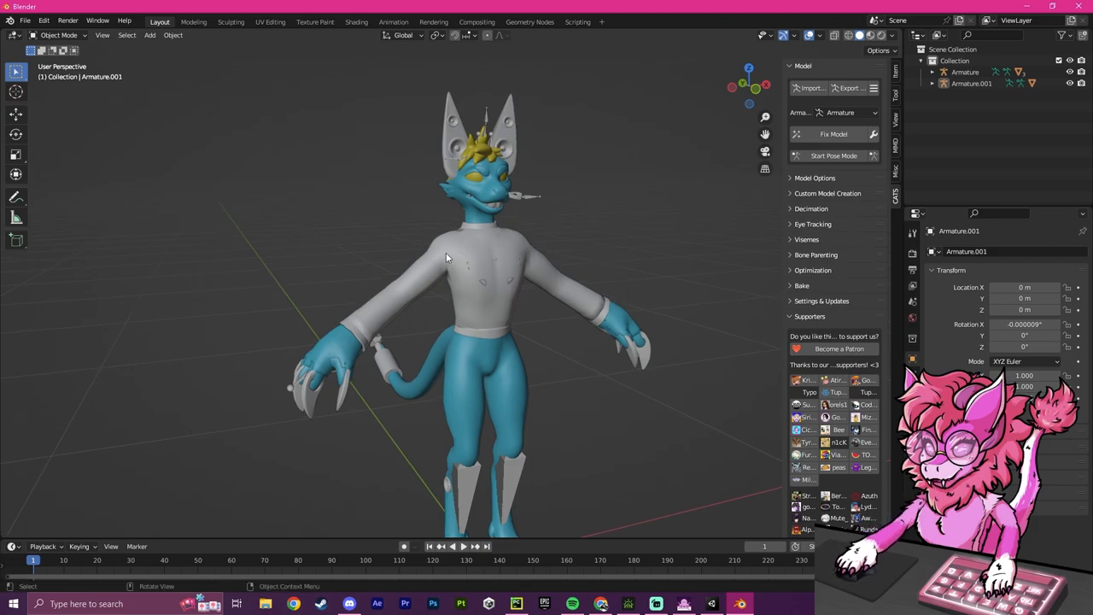
- Select Armature and Armature.001 and expand CATS Custom Model Creation for merging
click(965, 72)
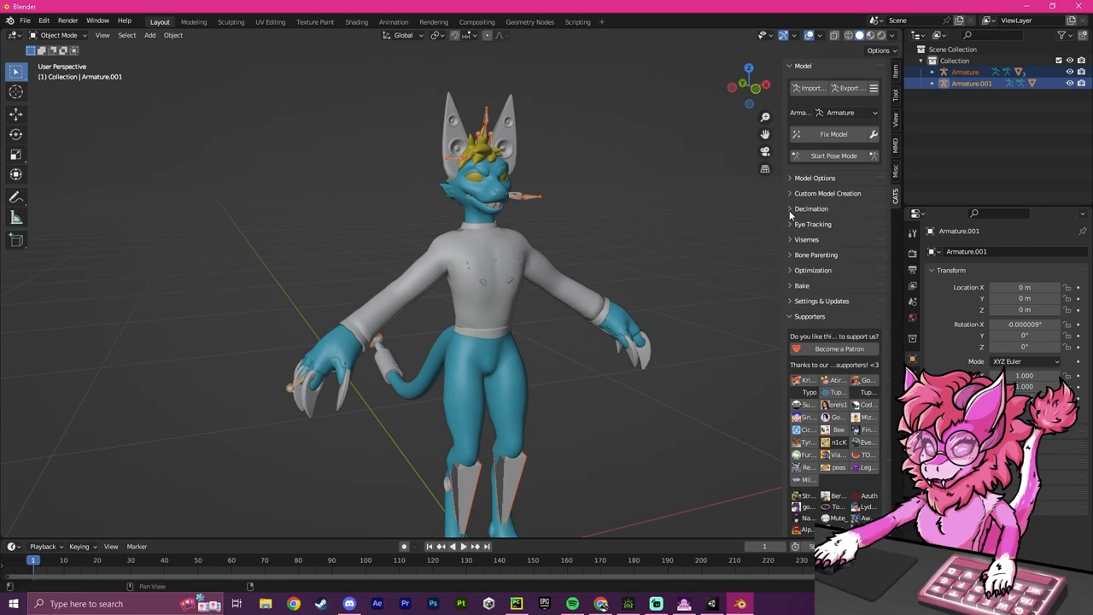
click(826, 193)
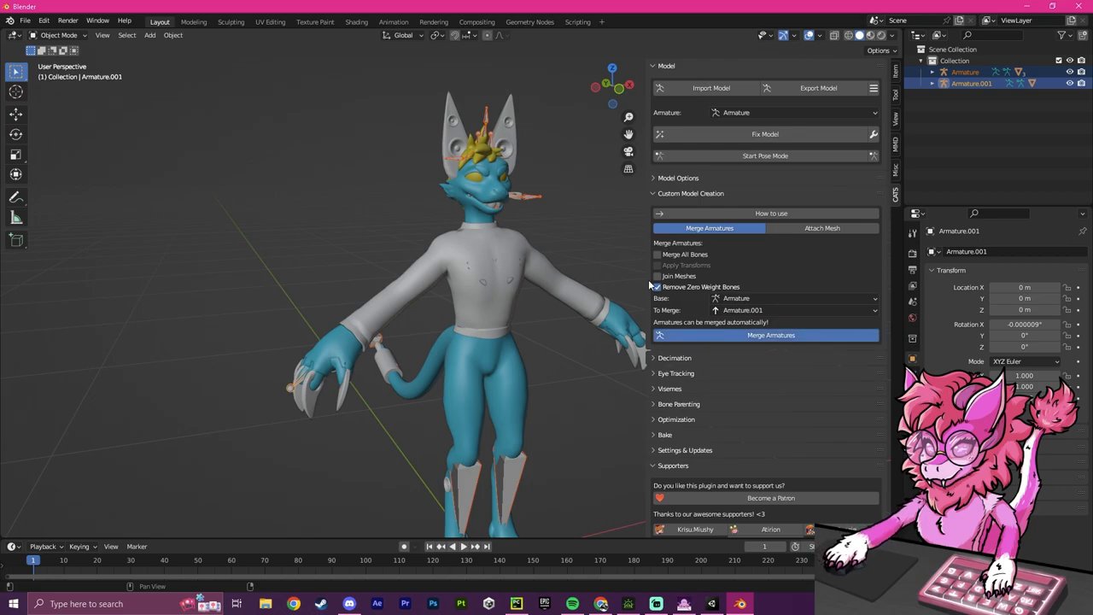
- Merge Armature.001 into Armature, inspect the merged hierarchy with the sweater, and start FBX export
click(765, 335)
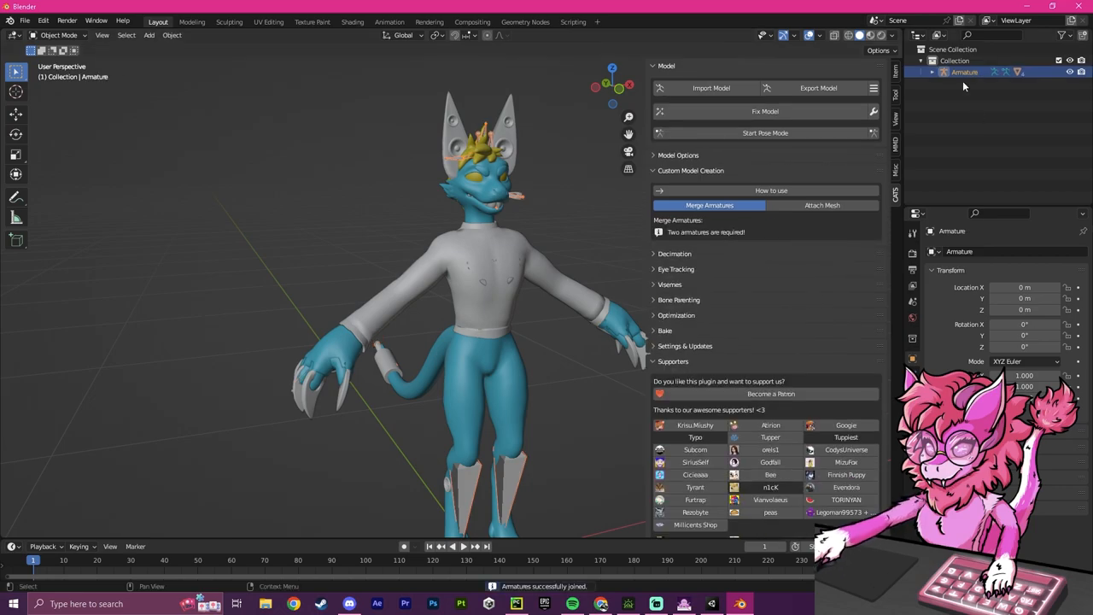
click(933, 72)
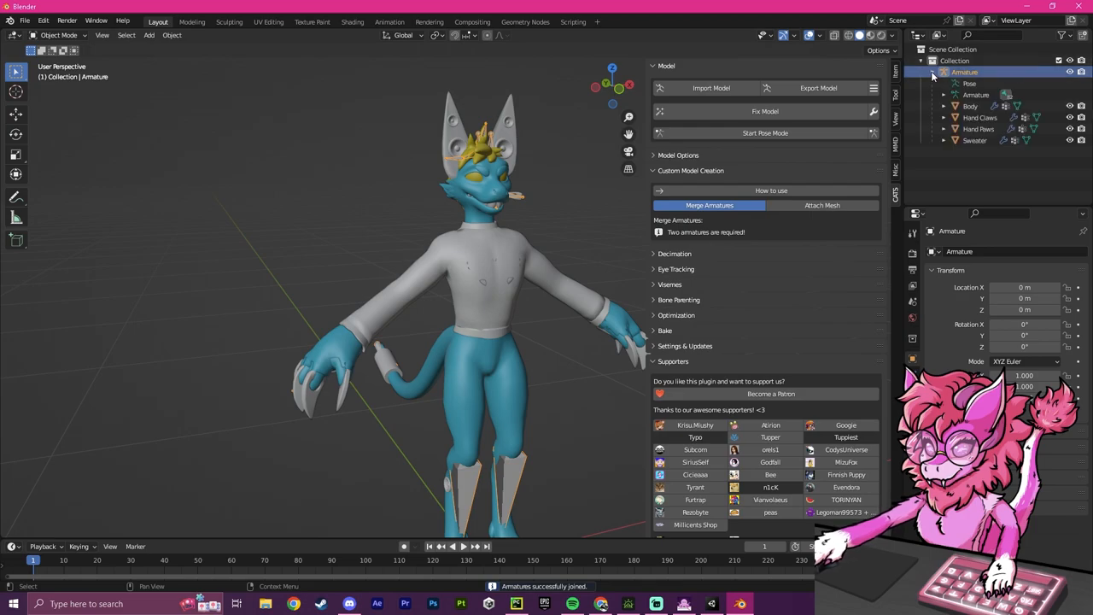
click(975, 140)
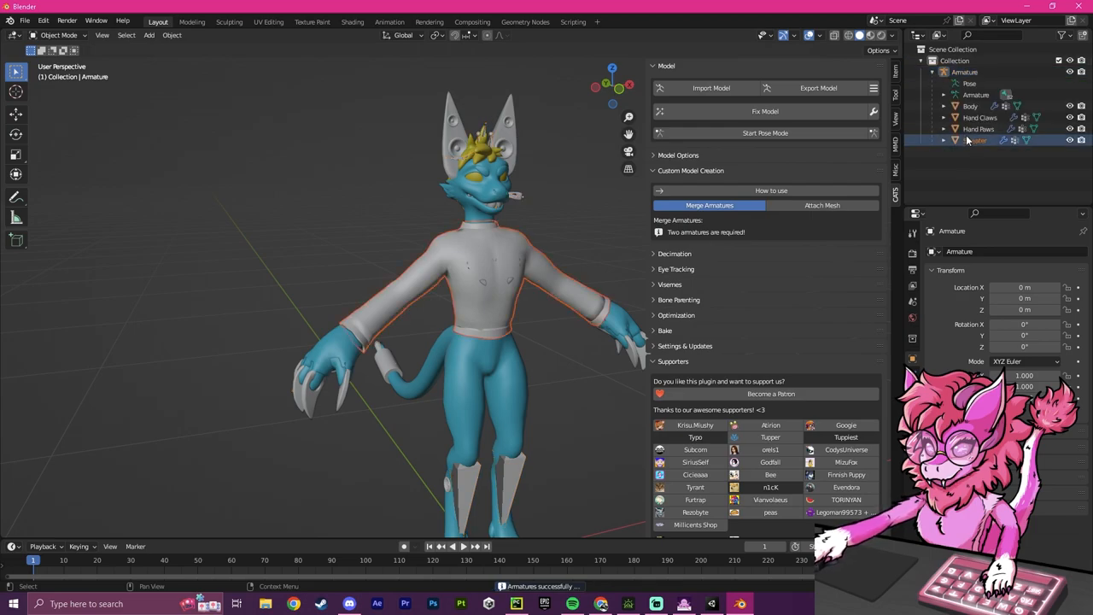
click(943, 95)
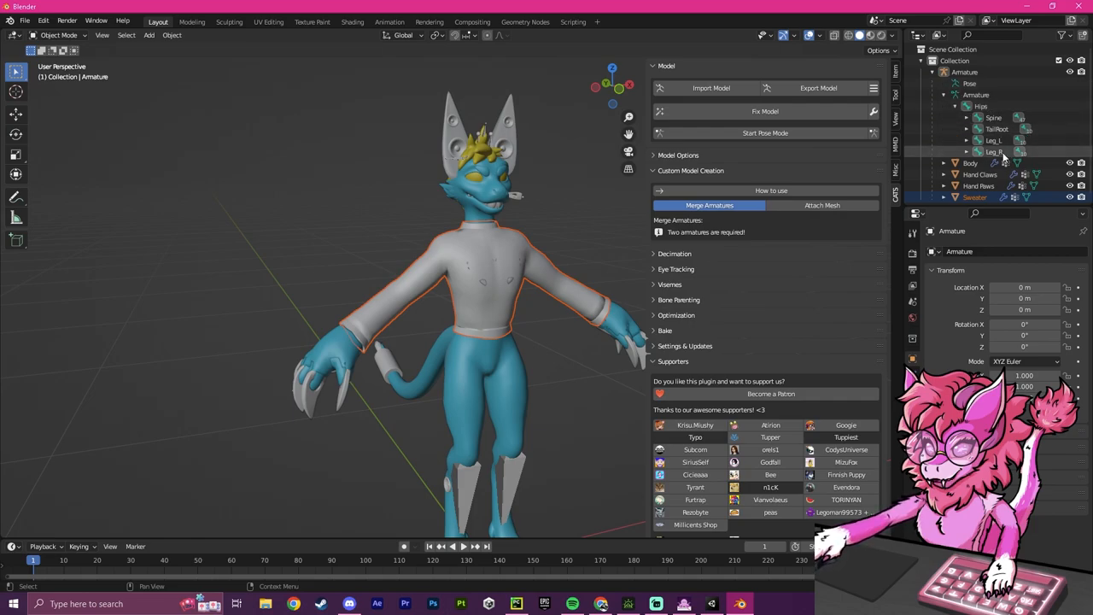
click(943, 72)
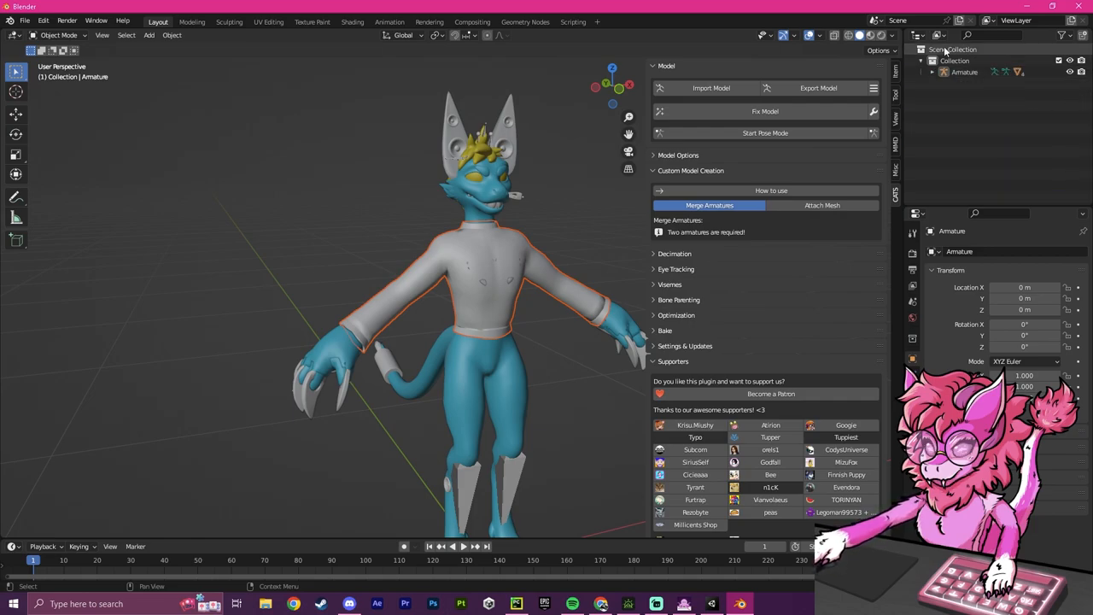
click(42, 20)
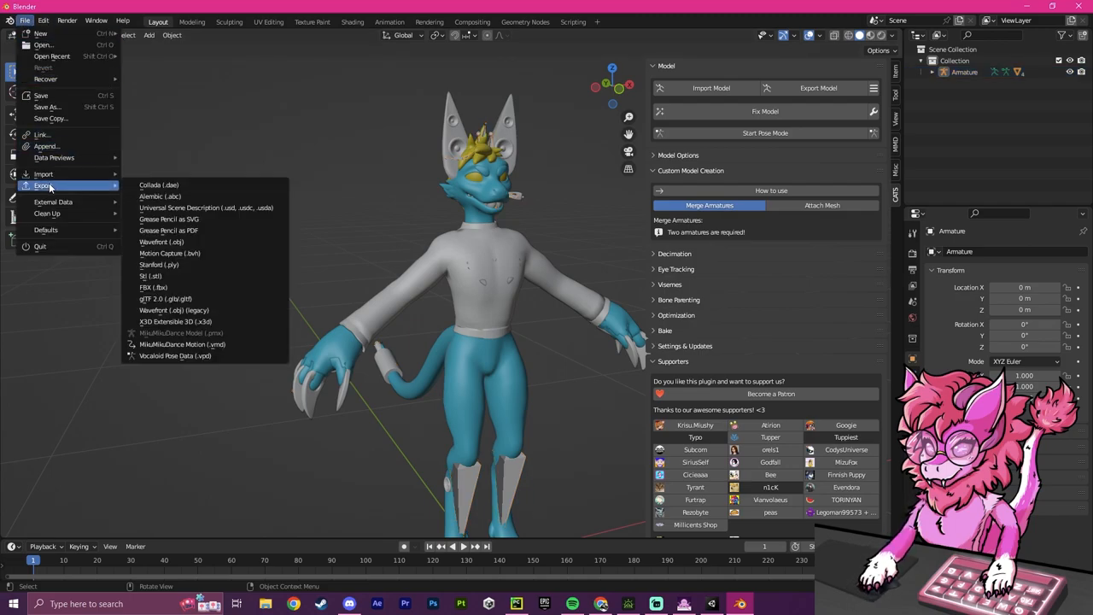
click(154, 299)
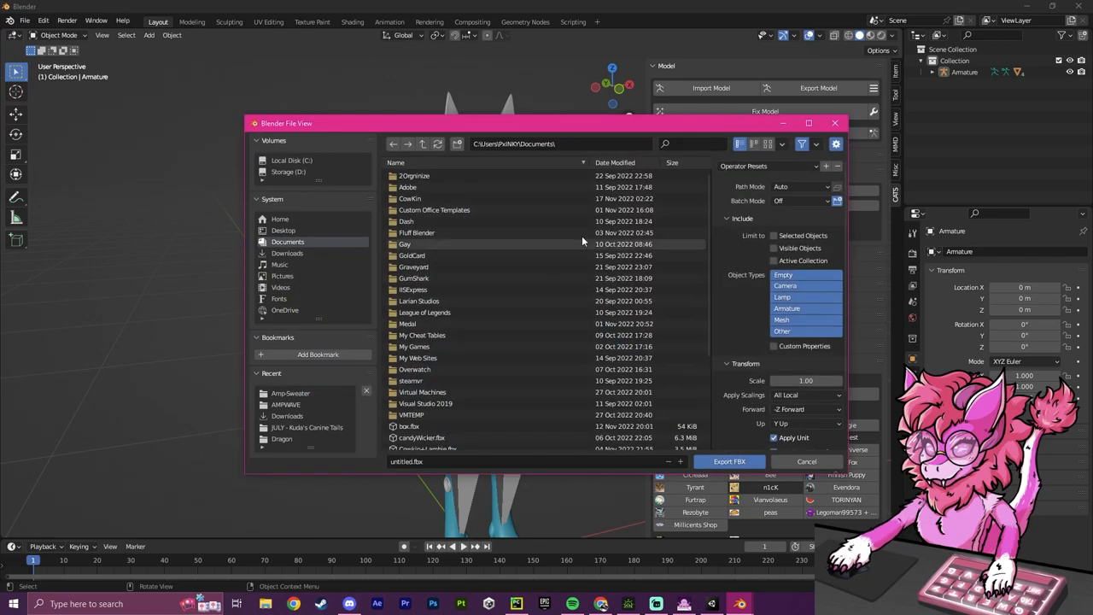
- Target the Assets\AMPWAVE folder and name the export file Ampwave2.fbx
click(291, 393)
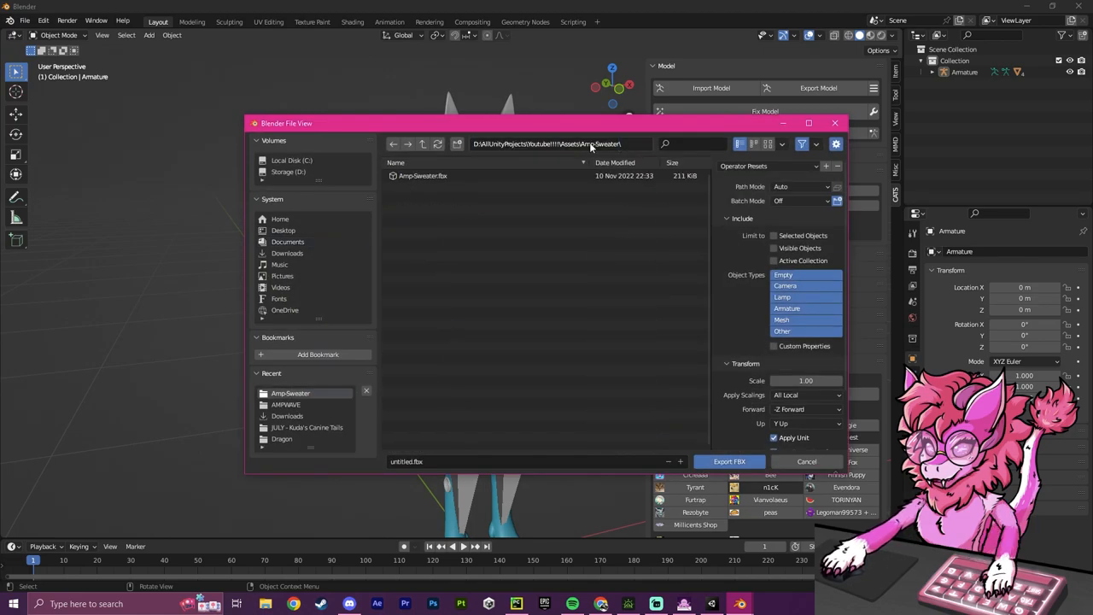
click(423, 143)
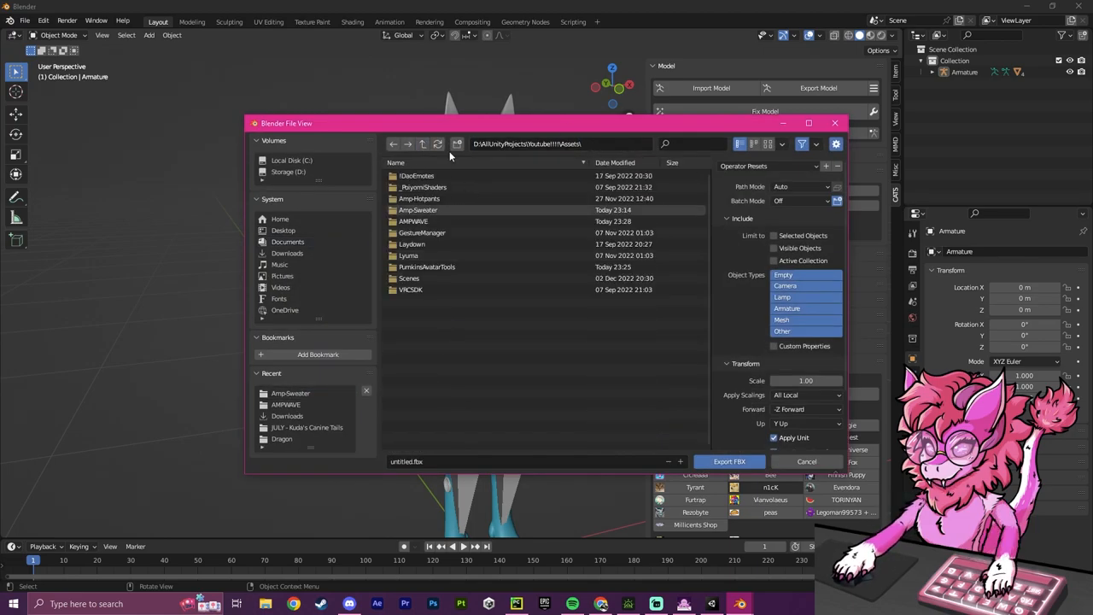
double_click(413, 221)
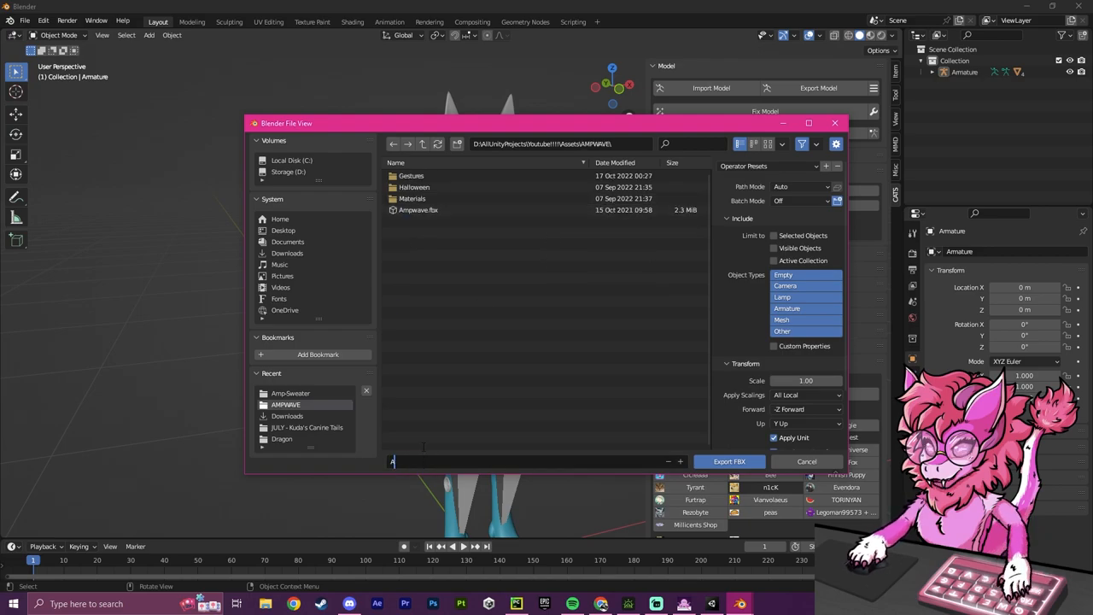
text(Ampwave2.fbx)
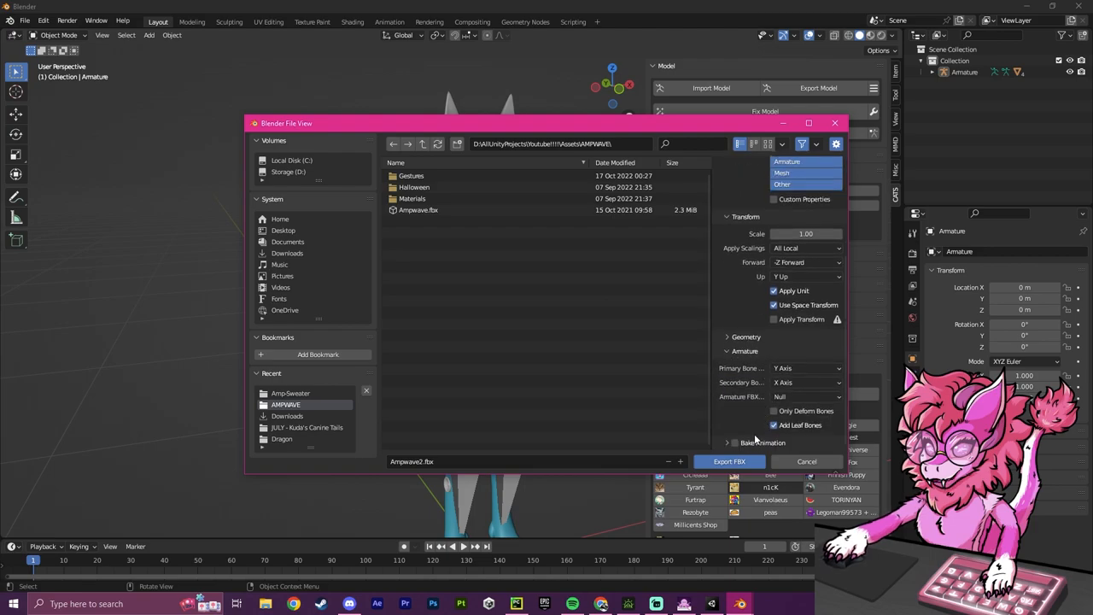
- Disable Add Leaf Bones, set Apply Scalings to FBX All, and export the file
click(773, 425)
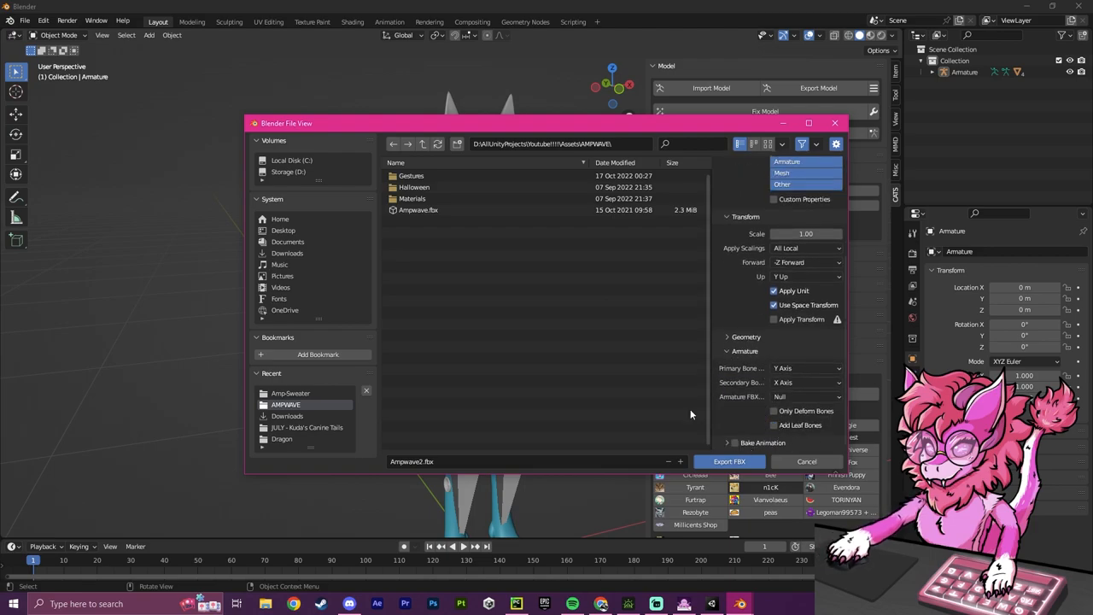
scroll(up, 3)
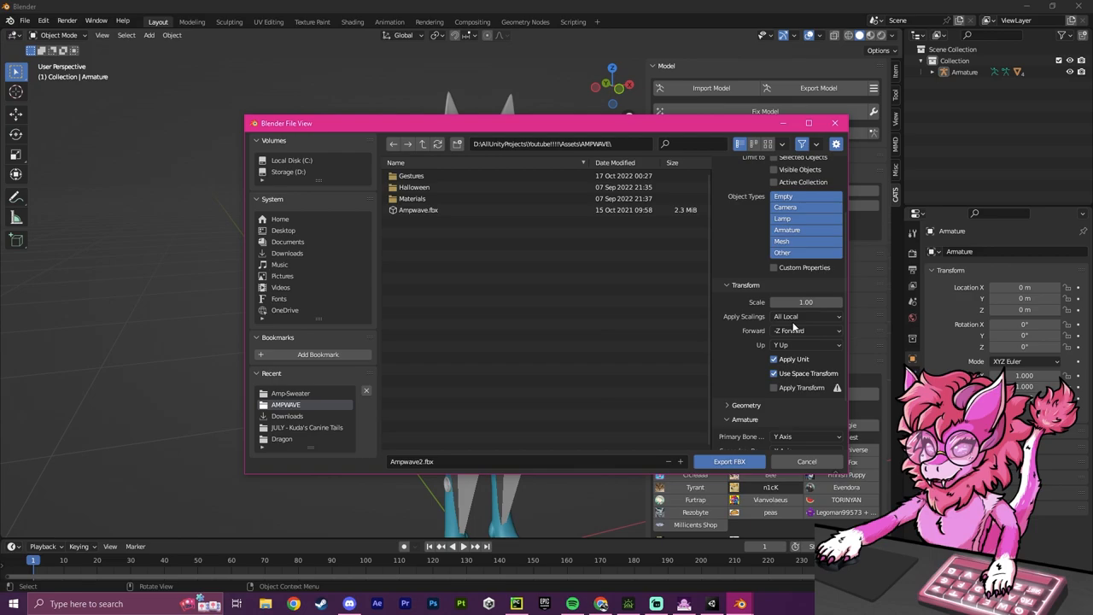
click(805, 316)
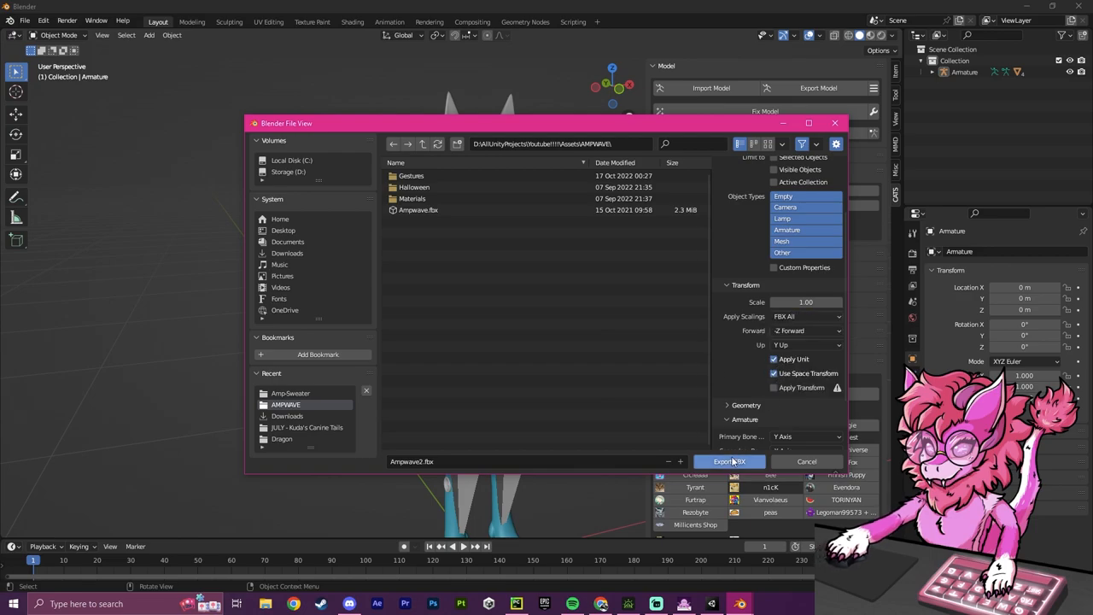
click(728, 462)
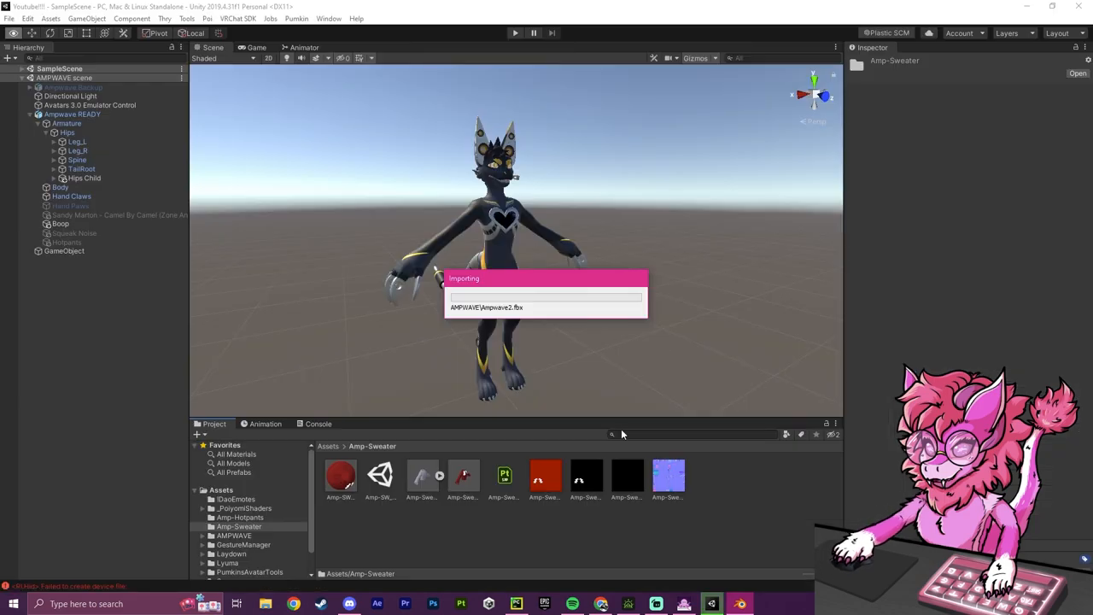
mouse_move(699, 232)
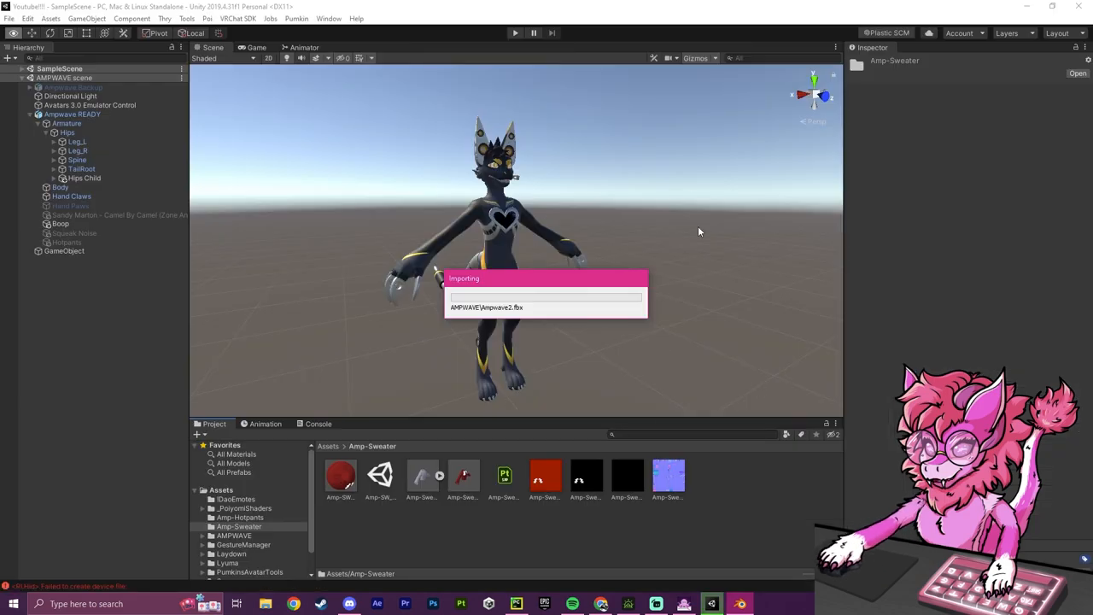
mouse_move(640, 382)
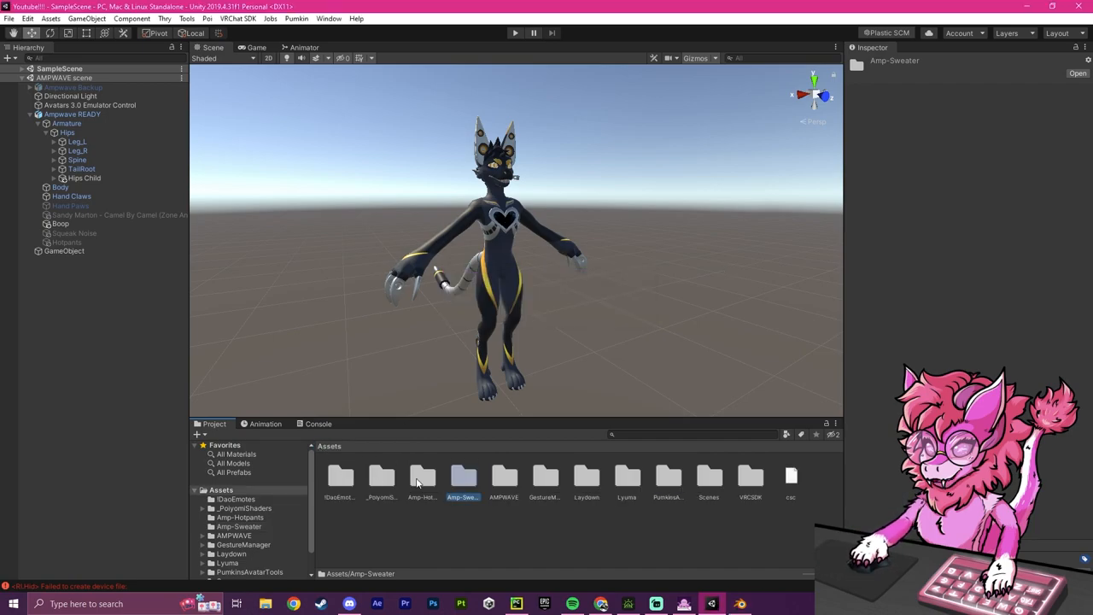
- Add Ampwave2 from the AMPWAVE folder to the scene and disable the Ampwave READY avatar
double_click(504, 478)
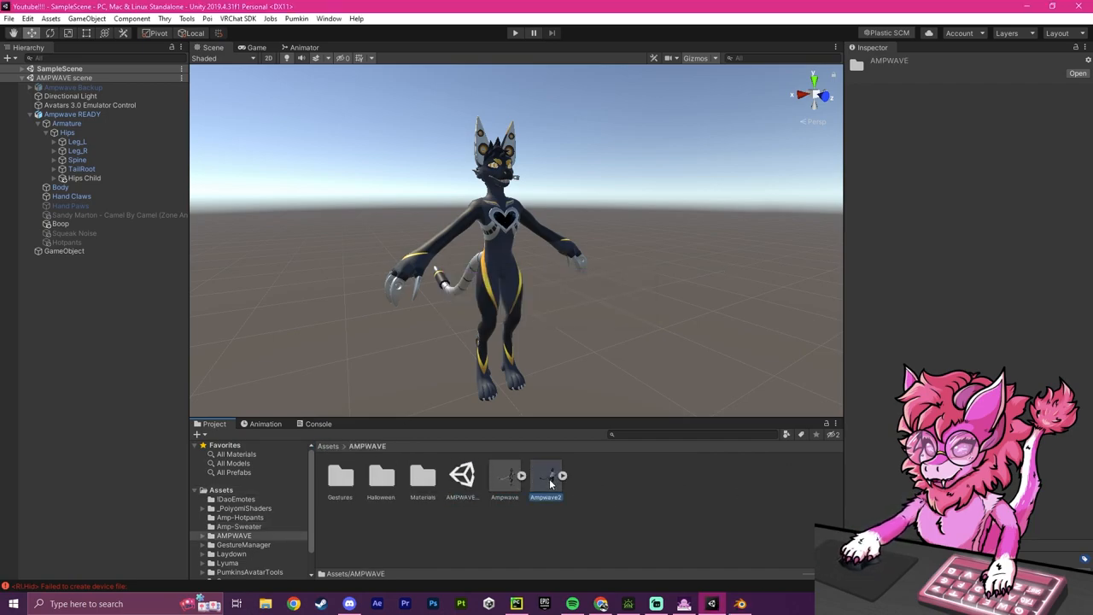
click(545, 477)
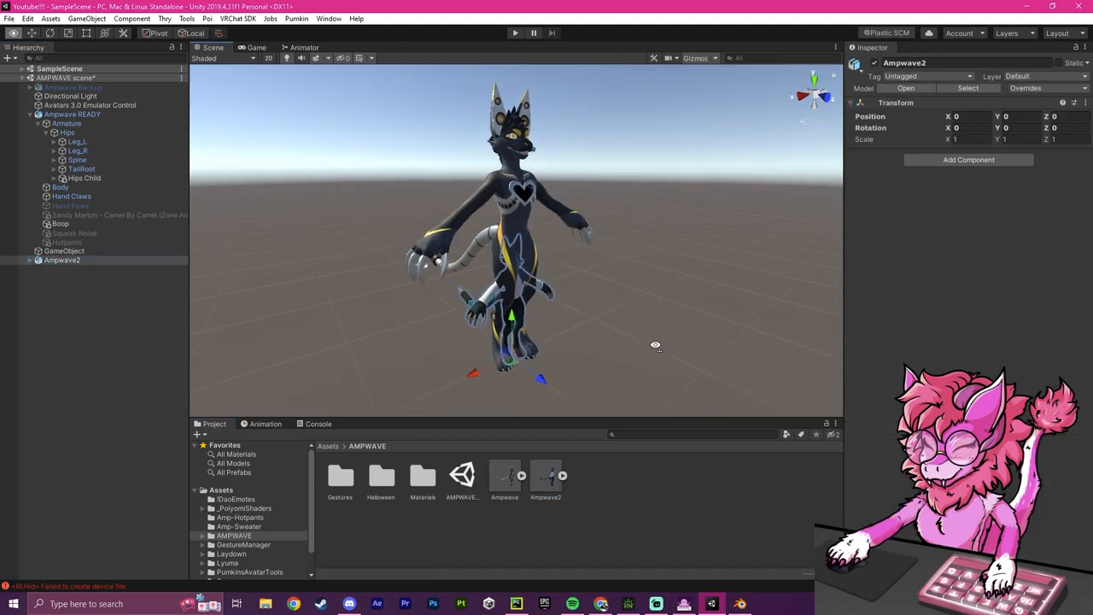
click(73, 114)
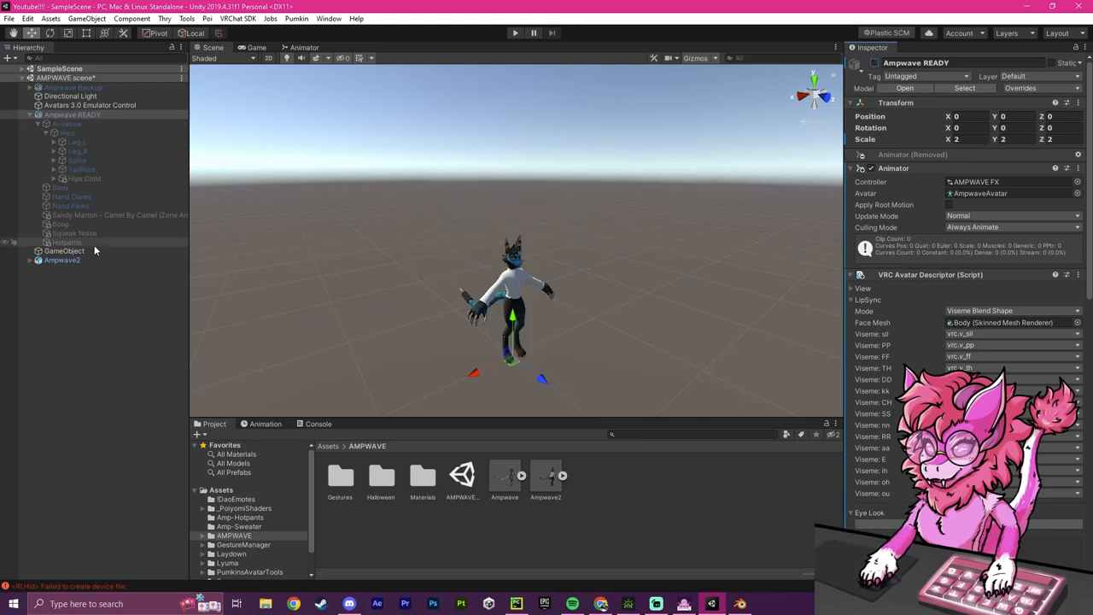
click(62, 259)
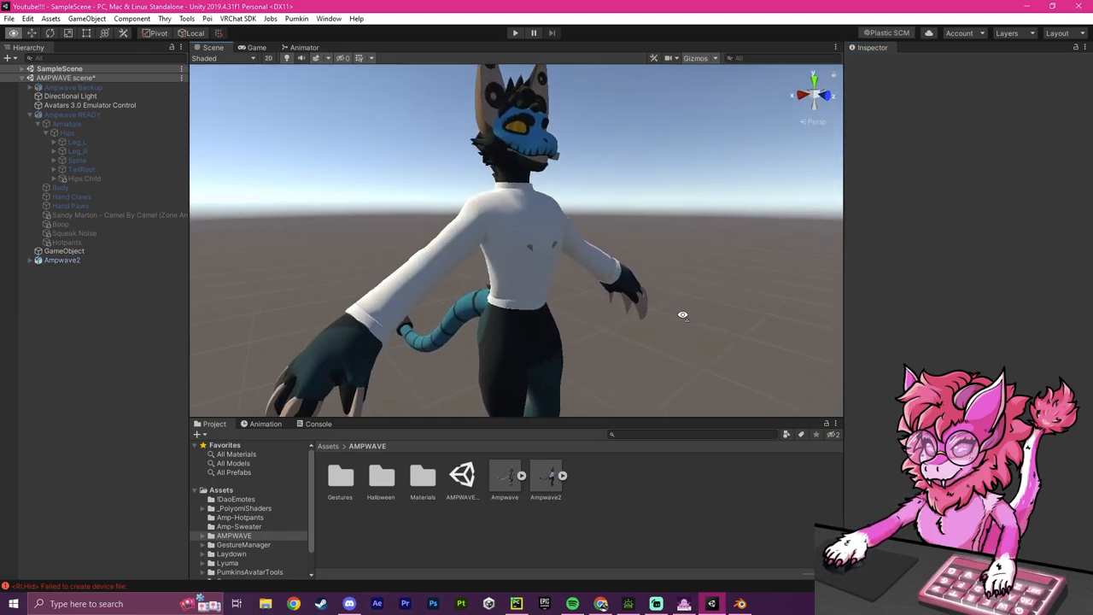
- Copy Ampwave READY's selected components onto Ampwave2 using Pumkin's Avatar Tools
click(296, 18)
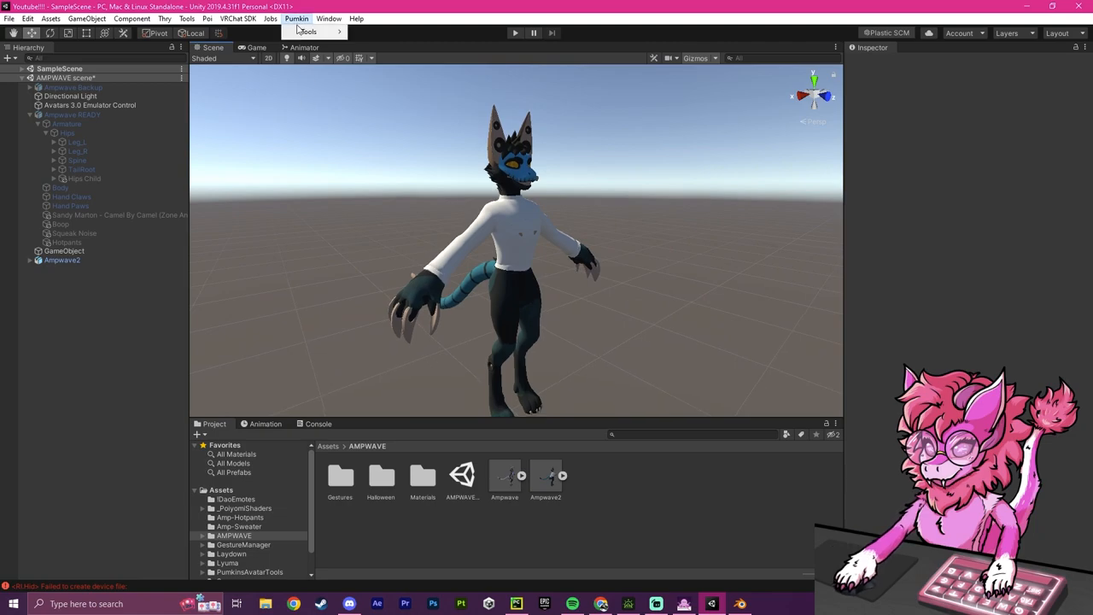
click(307, 32)
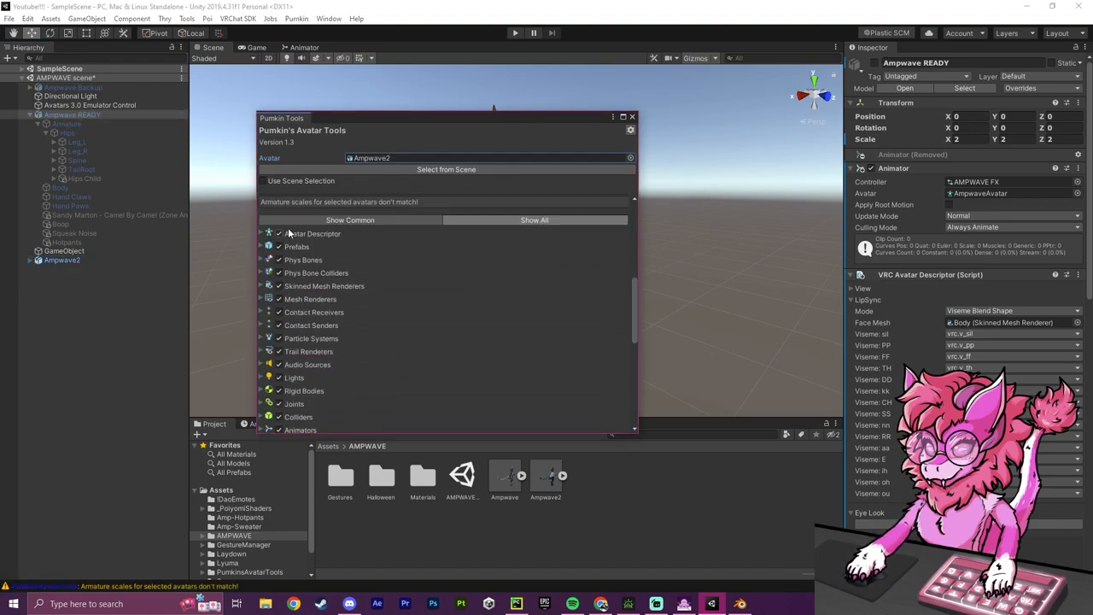
scroll(down, 3)
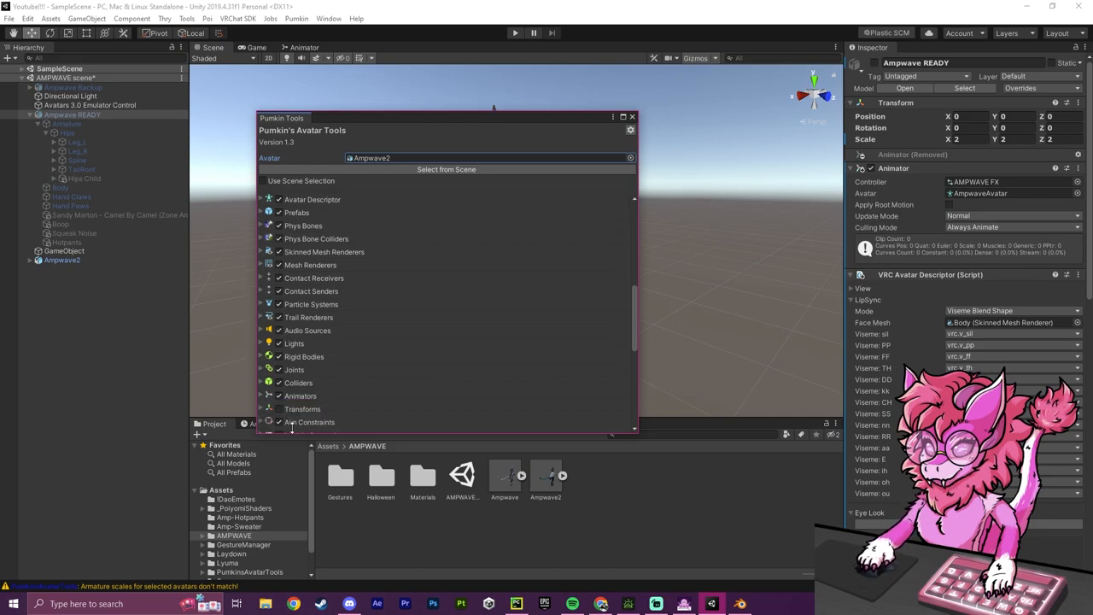
scroll(down, 3)
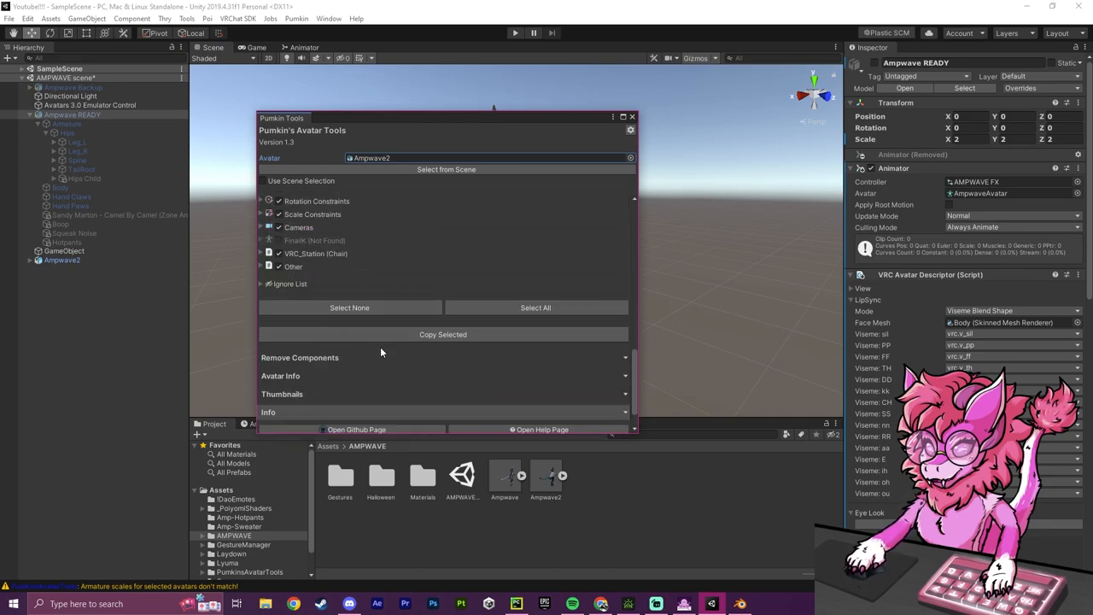
click(632, 116)
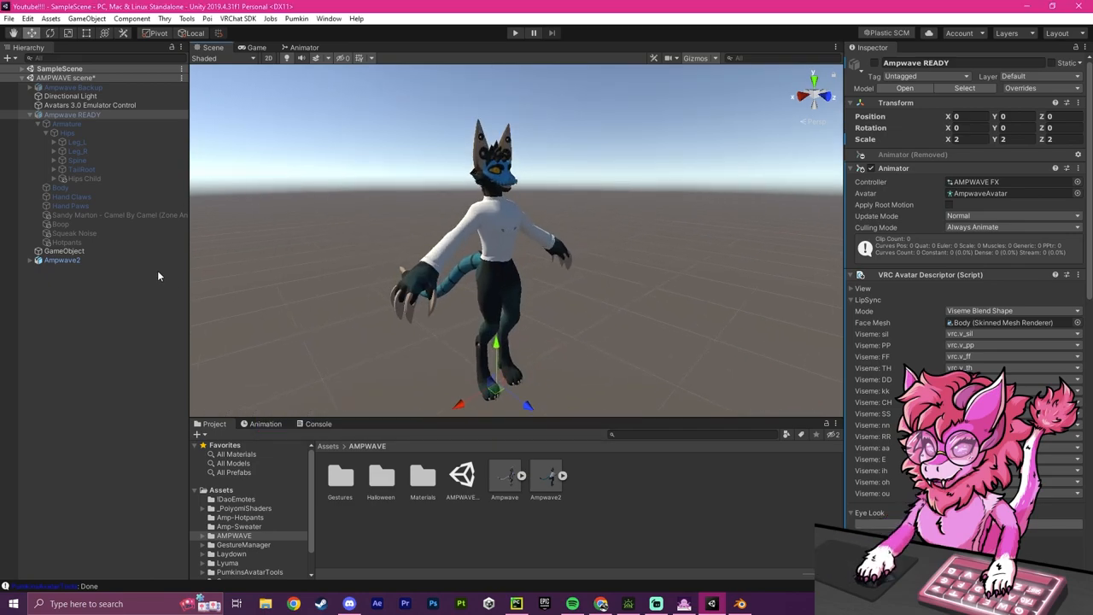
- Select and expand Ampwave2 in the Hierarchy to check its copied components
click(62, 260)
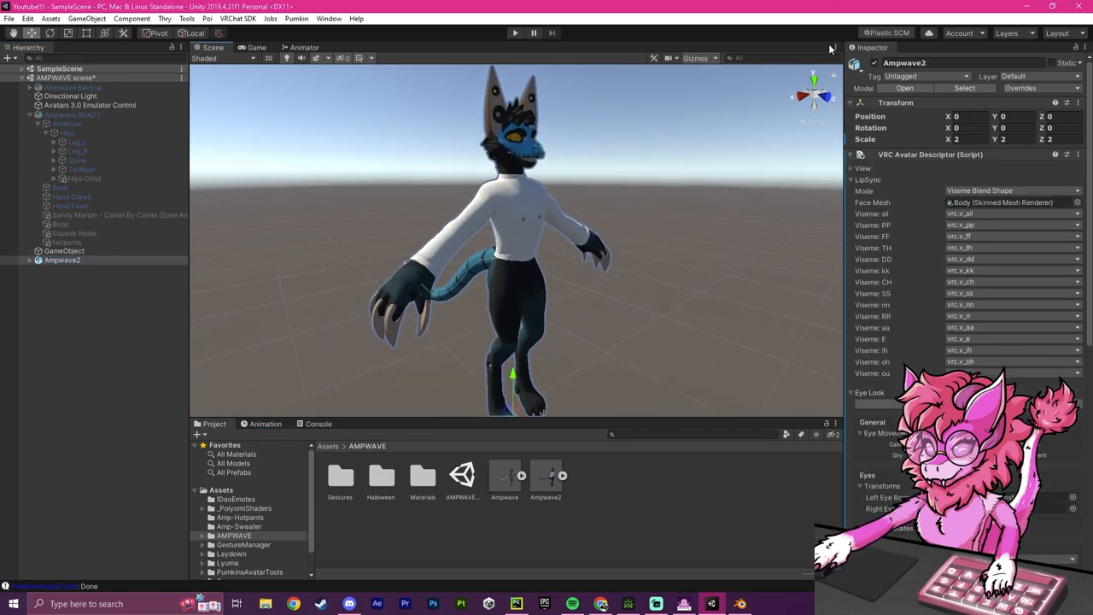
click(852, 155)
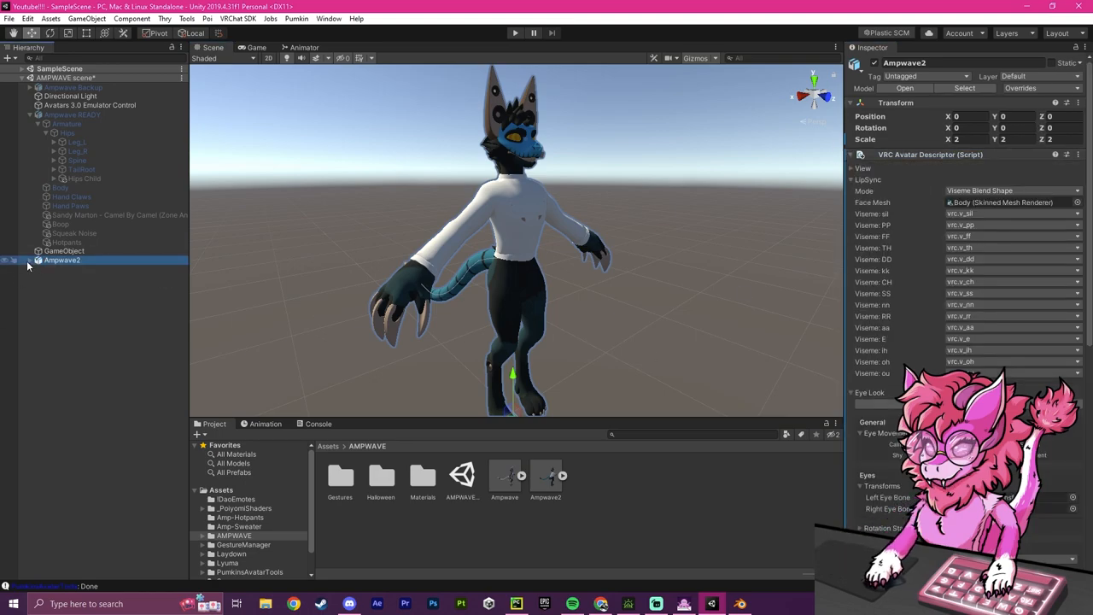
click(37, 259)
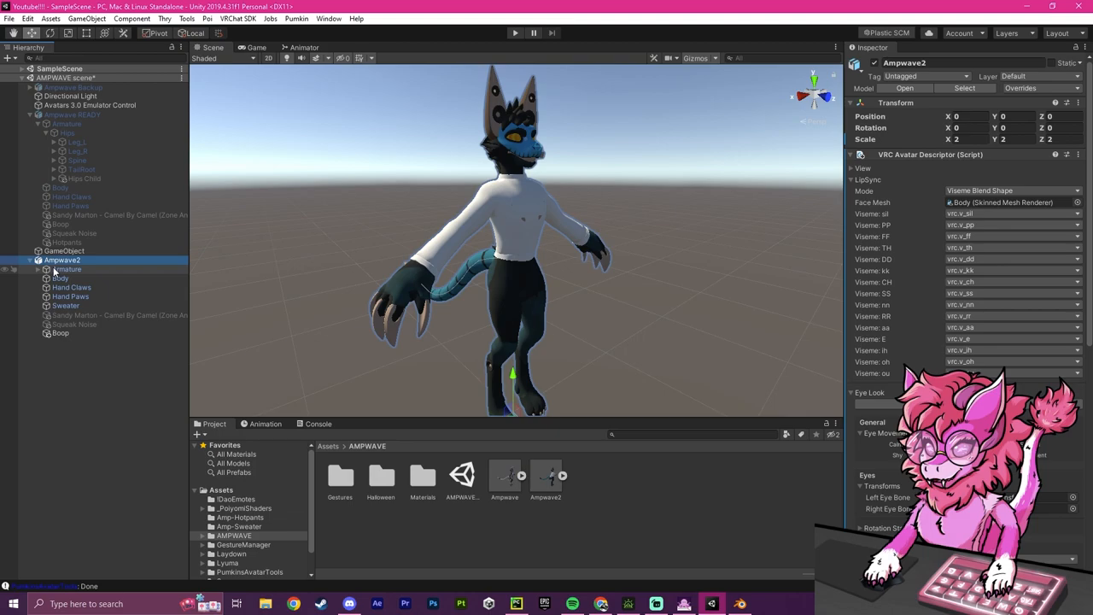
click(62, 260)
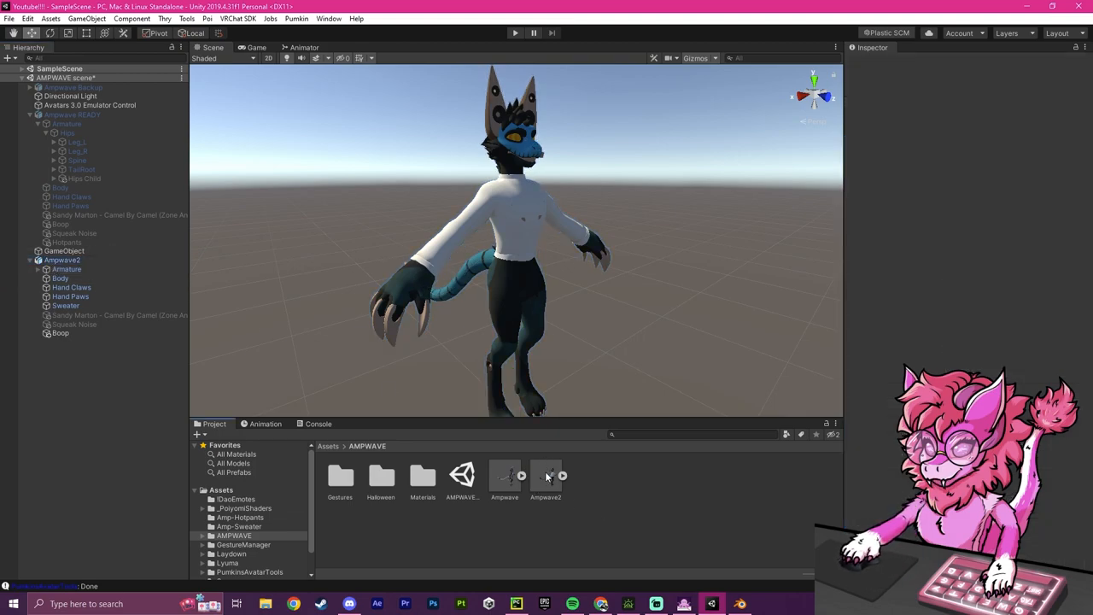
- Change the Ampwave2 FBX rig's Animation Type to Humanoid
click(545, 476)
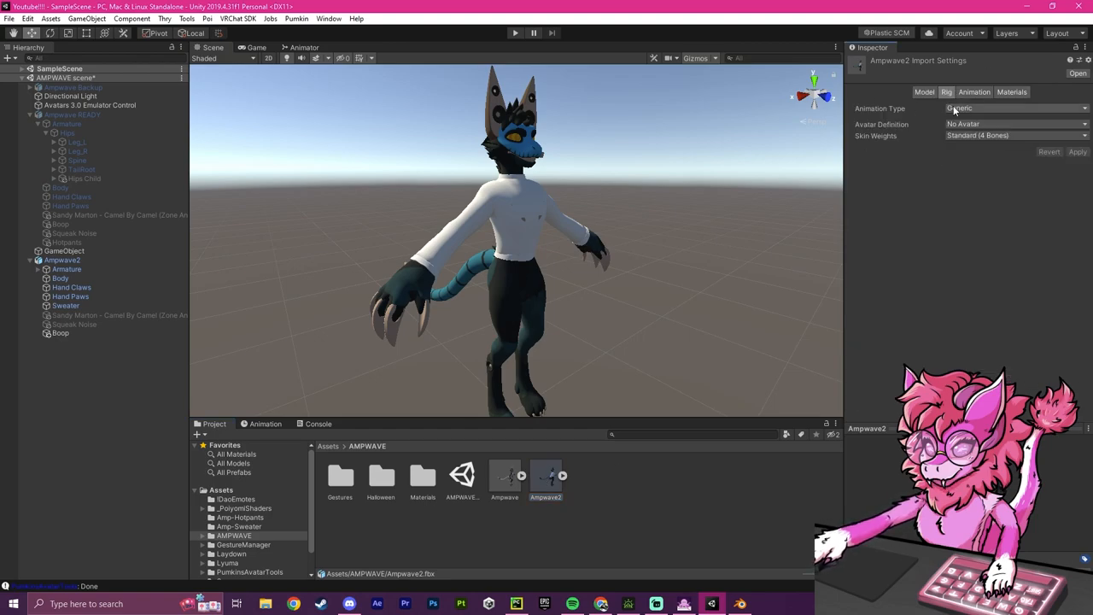
mouse_move(981, 121)
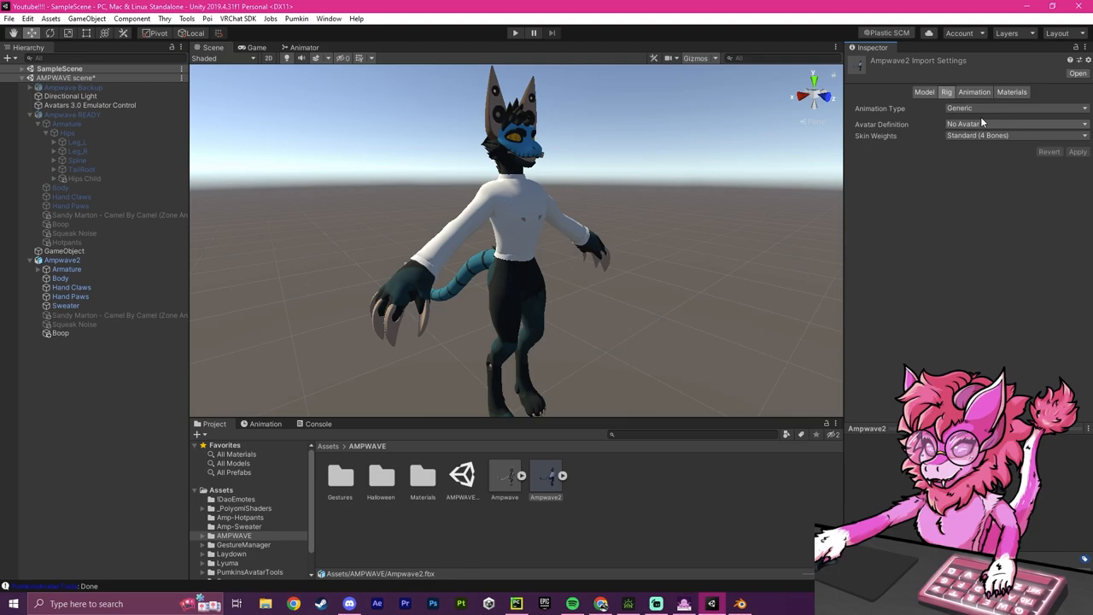
click(1016, 108)
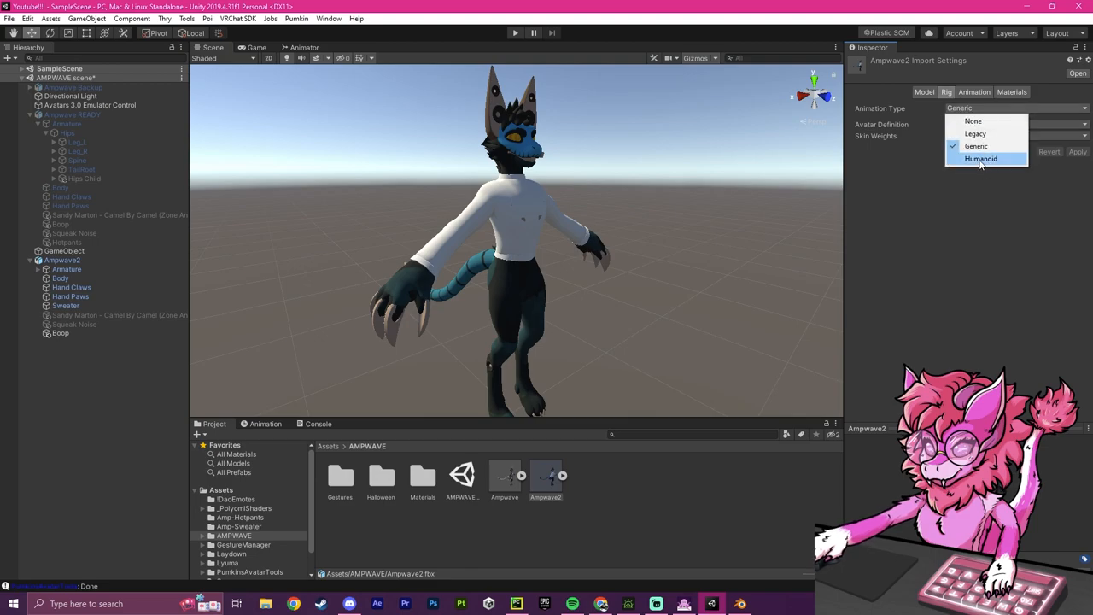
click(980, 159)
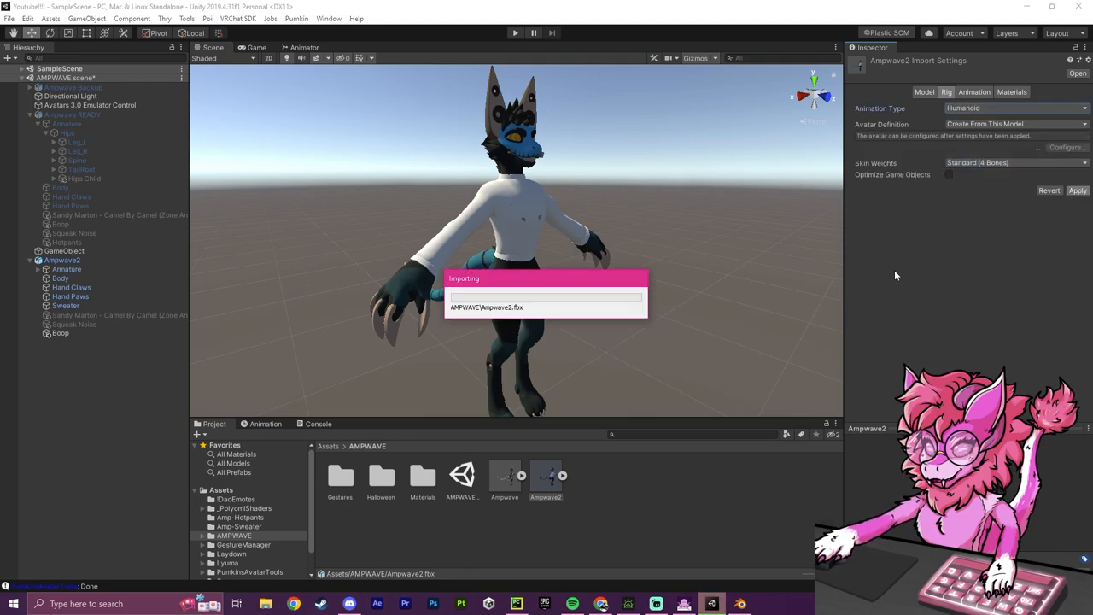
mouse_move(452, 237)
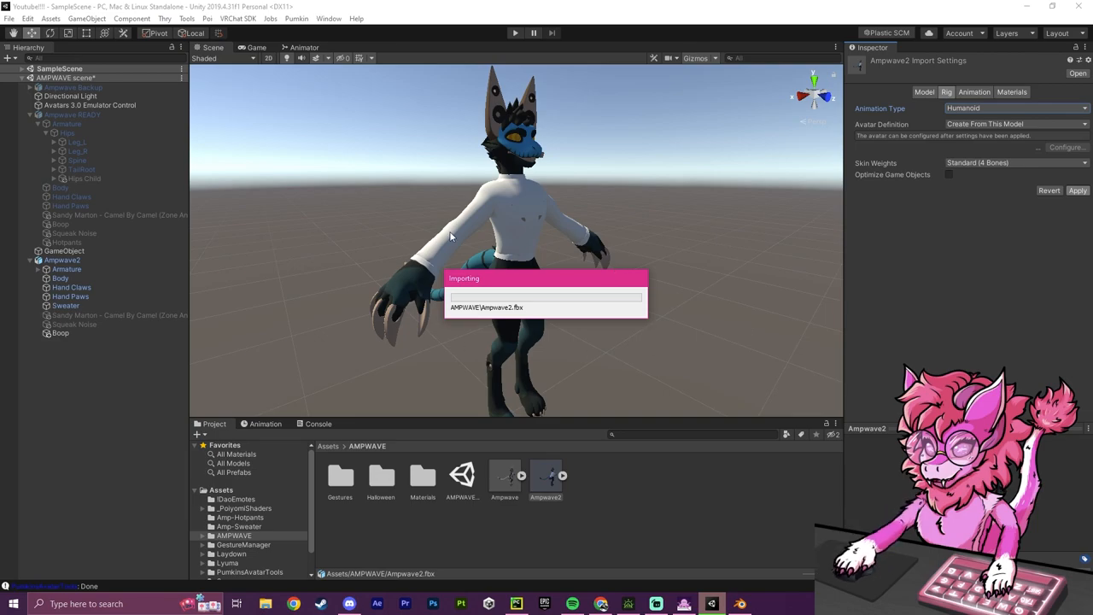
mouse_move(466, 373)
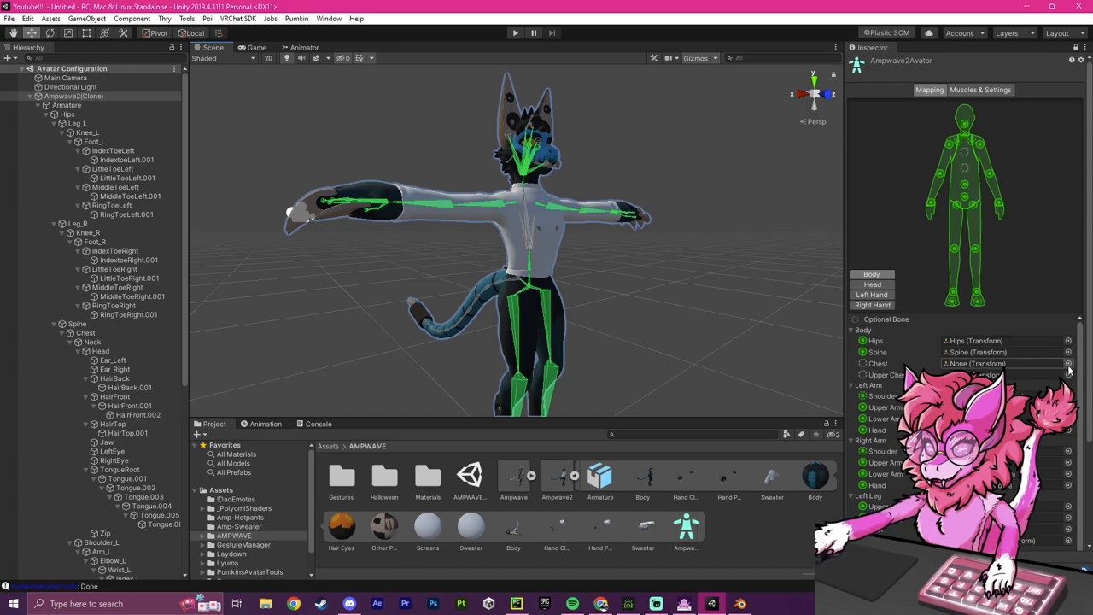
- Assign the Chest bone to the Chest slot and clear the Jaw slot in the Head view
click(1067, 363)
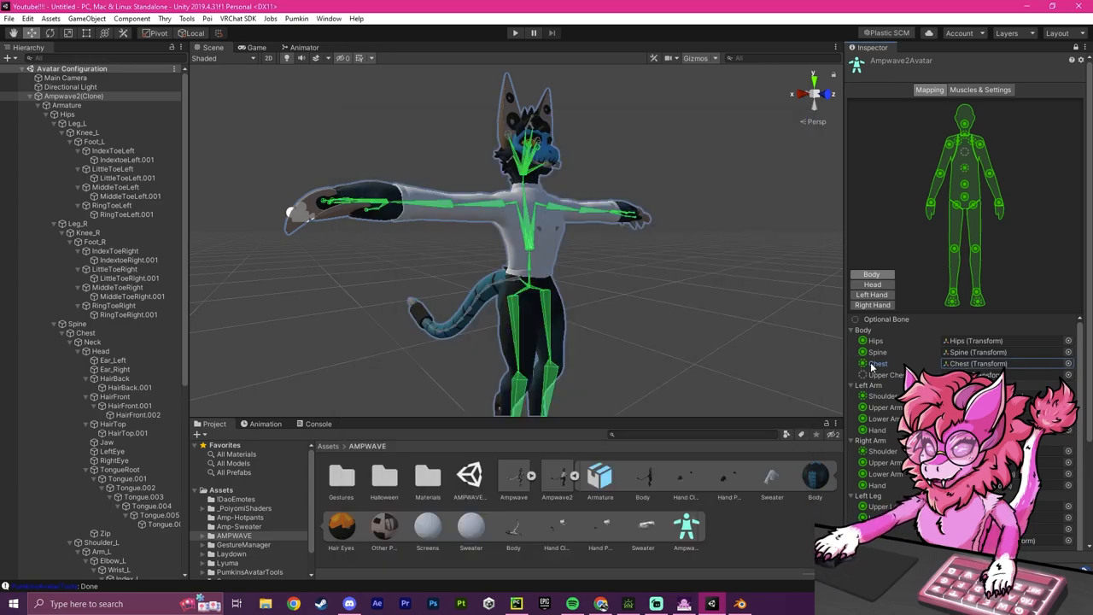
mouse_move(868, 294)
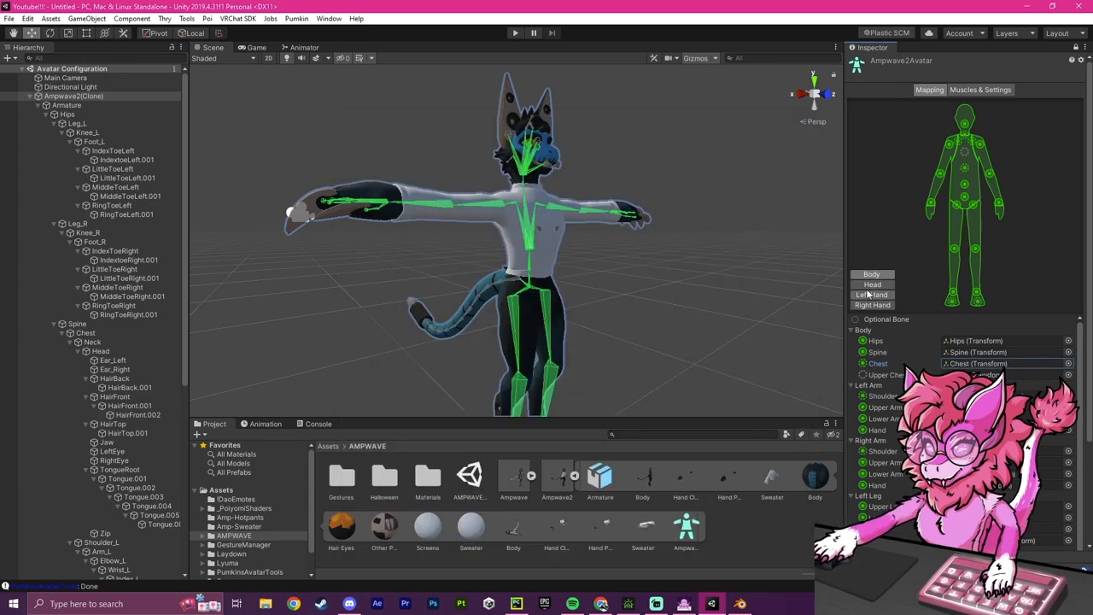
click(872, 284)
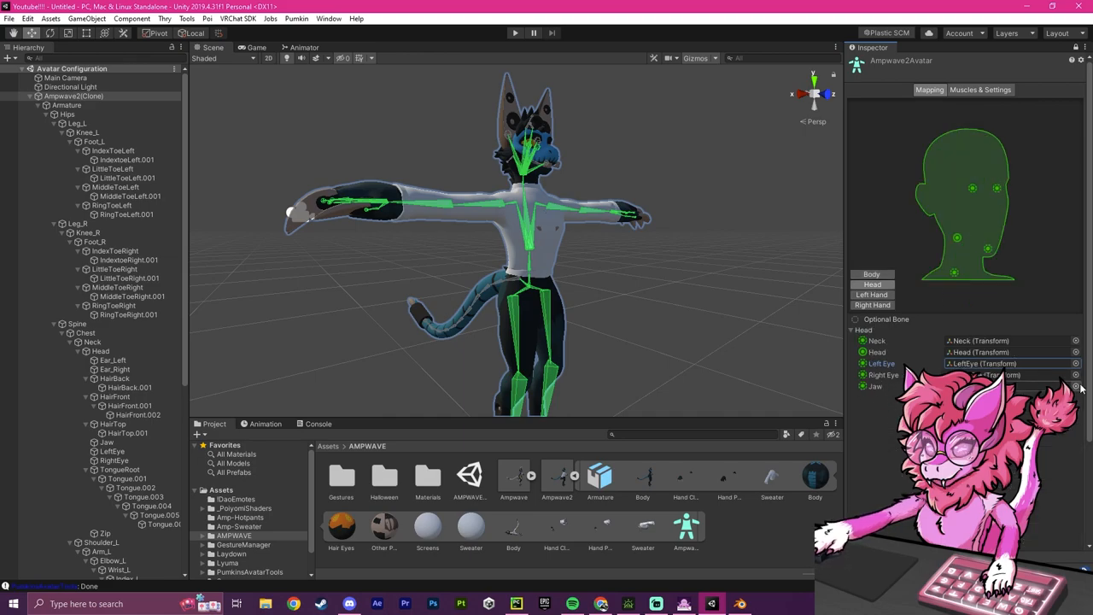
click(1076, 386)
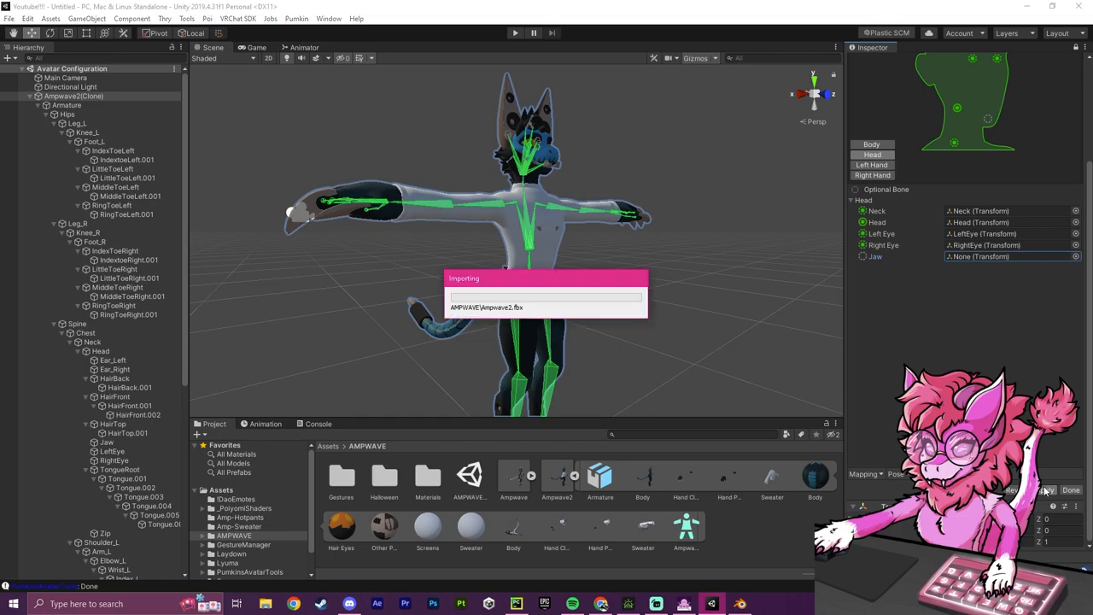
mouse_move(554, 284)
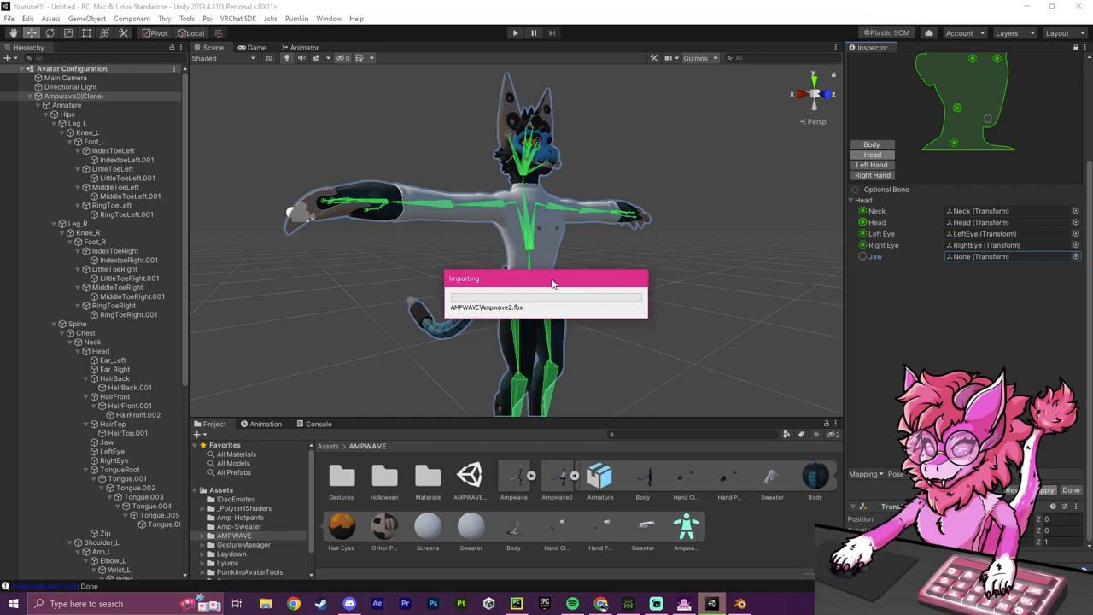
mouse_move(554, 284)
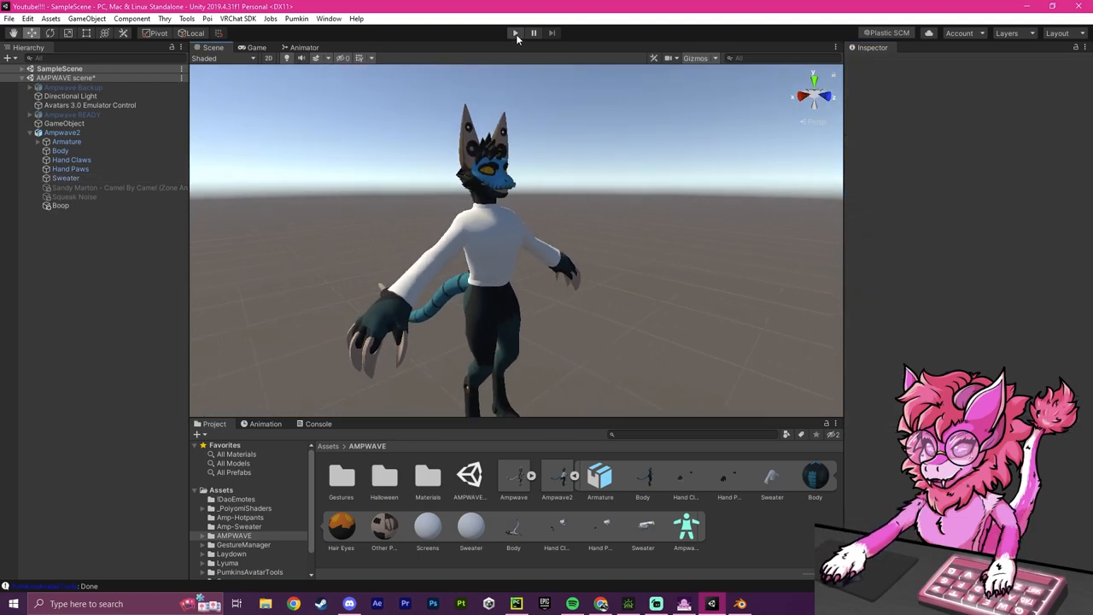
- Enter Play mode, then inspect the Sweater, Body and Ampwave2 objects in the Scene view
click(515, 32)
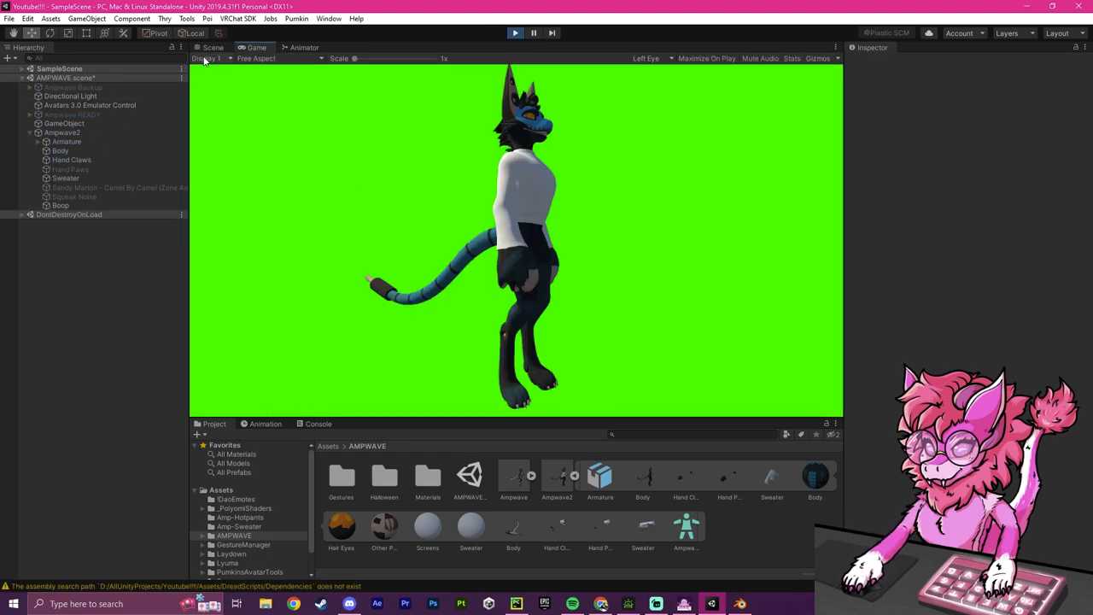
click(212, 47)
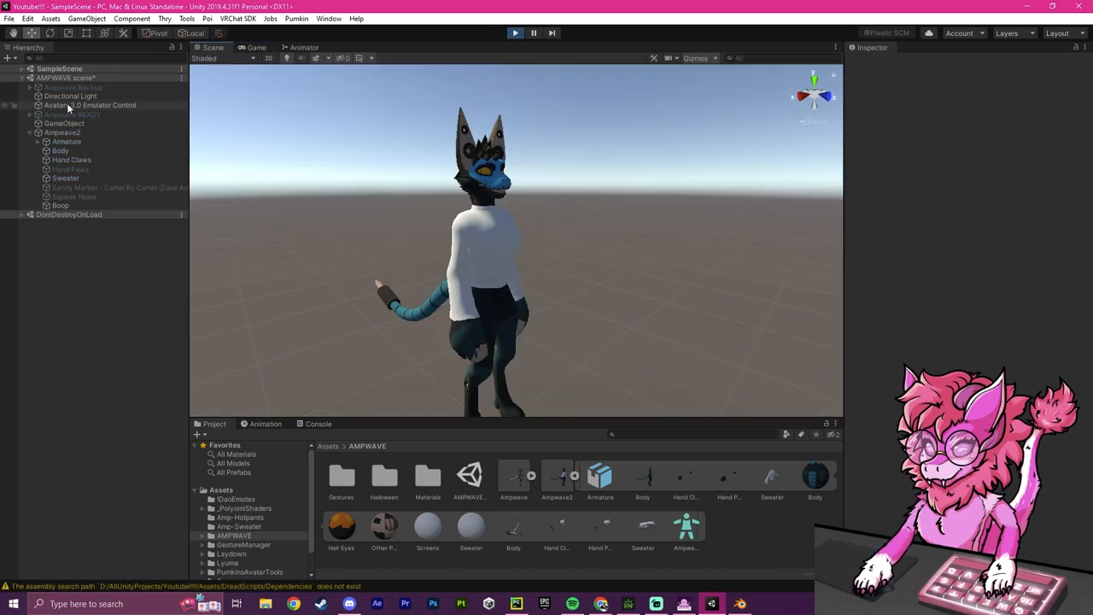
click(66, 178)
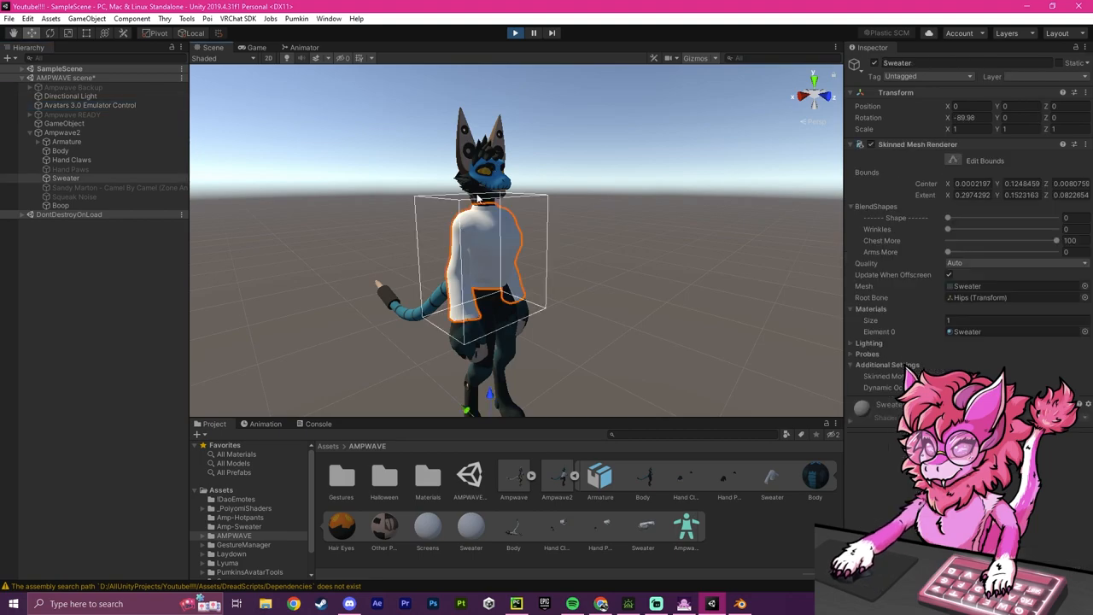
click(59, 151)
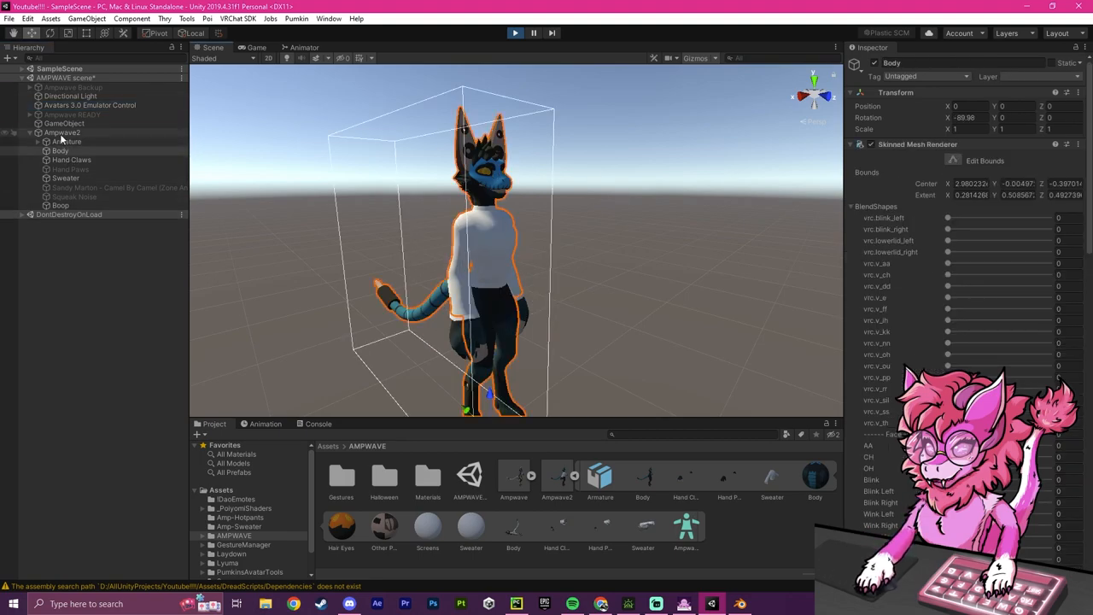
click(62, 132)
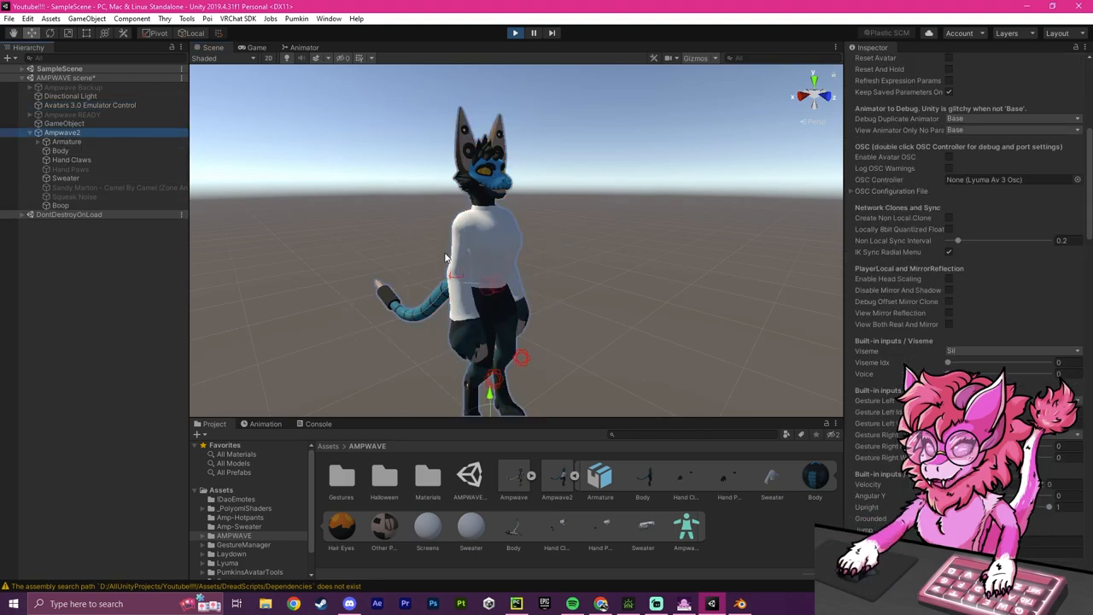
scroll(down, 3)
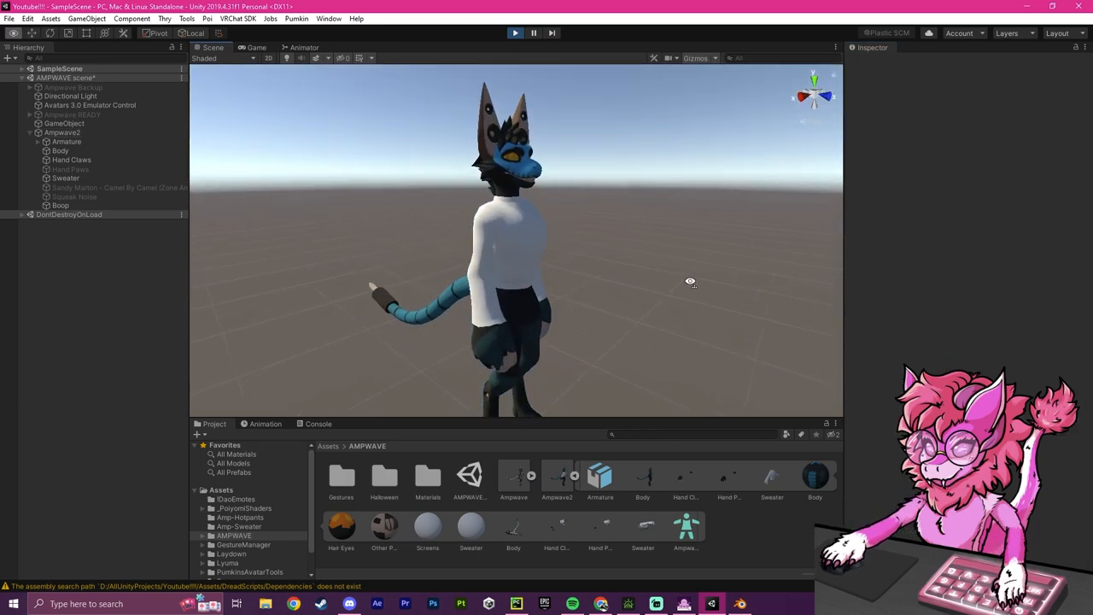
click(66, 178)
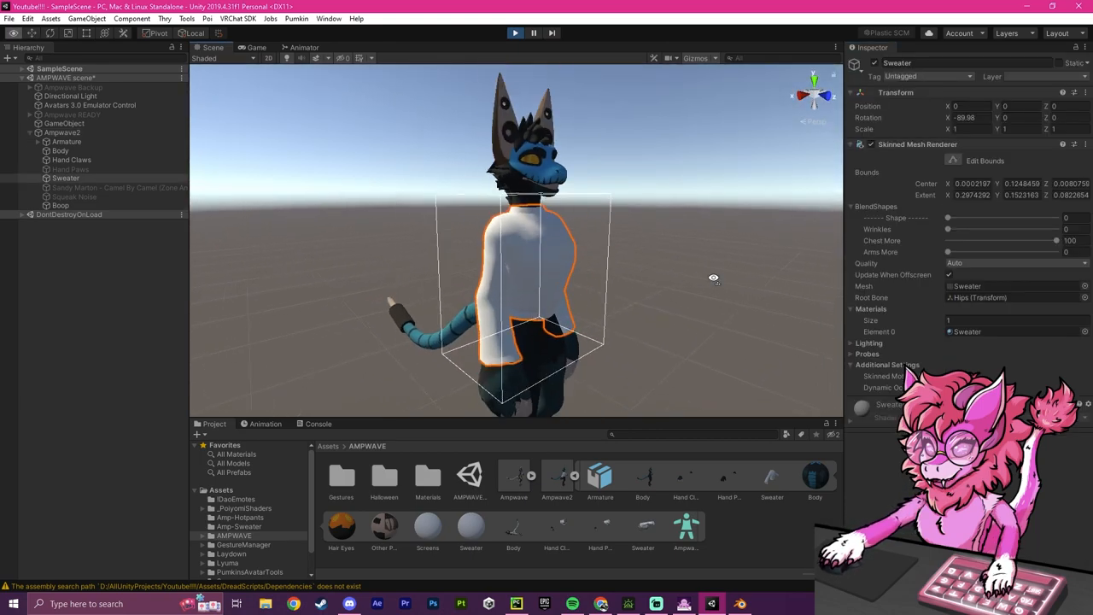